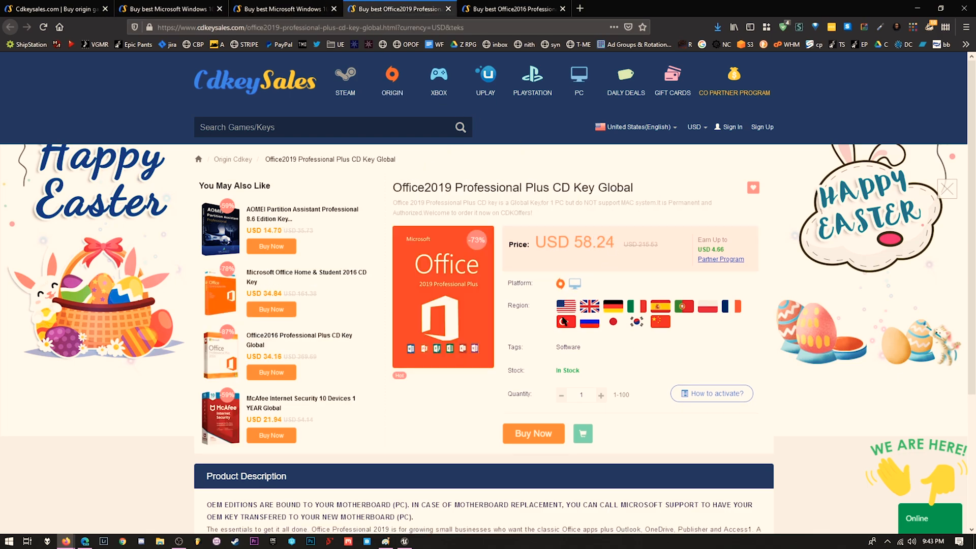
pyautogui.moveTo(576, 236)
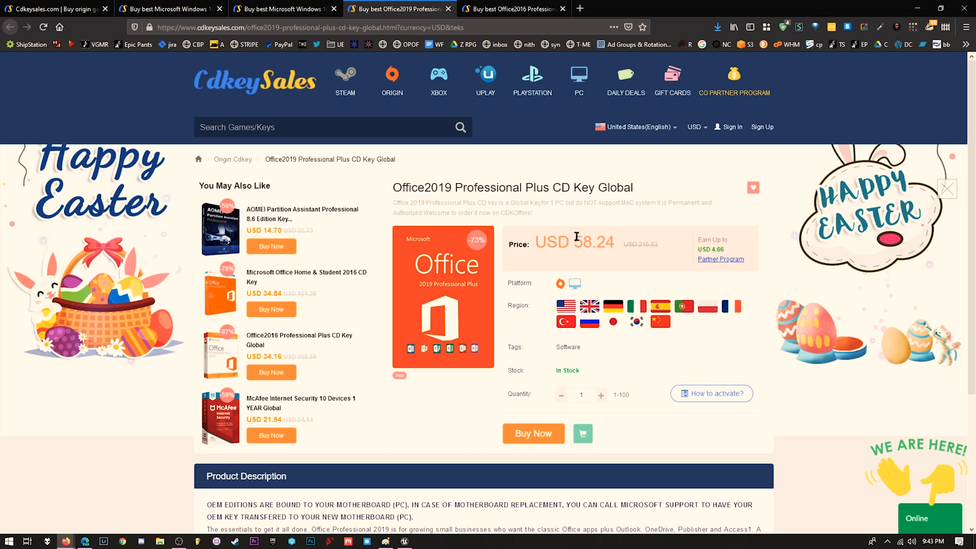
pyautogui.moveTo(583, 230)
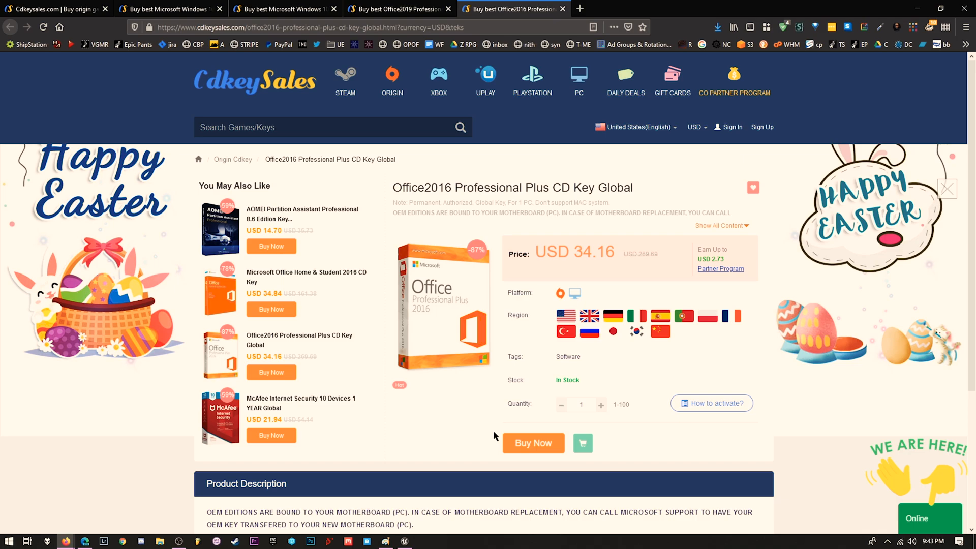
pyautogui.moveTo(580, 286)
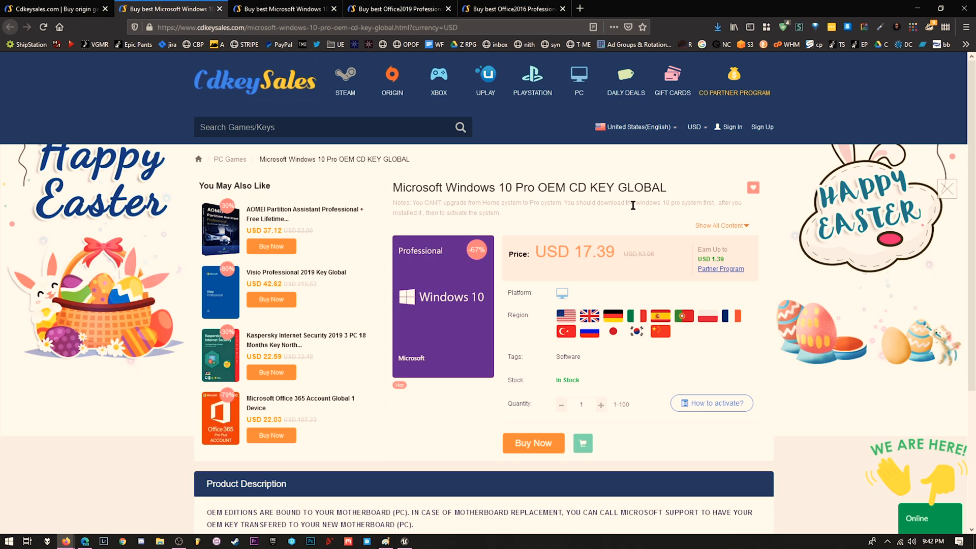
pyautogui.moveTo(488, 243)
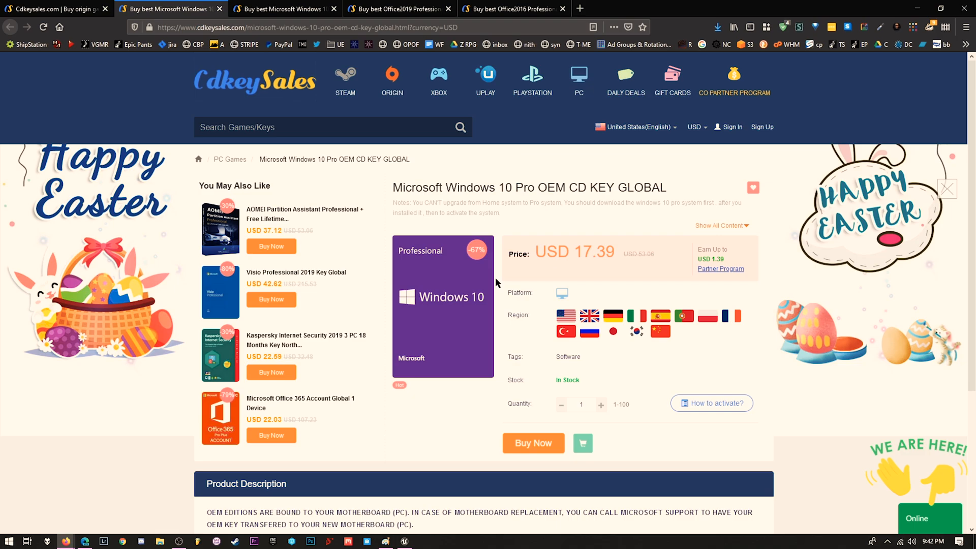
pyautogui.moveTo(602, 422)
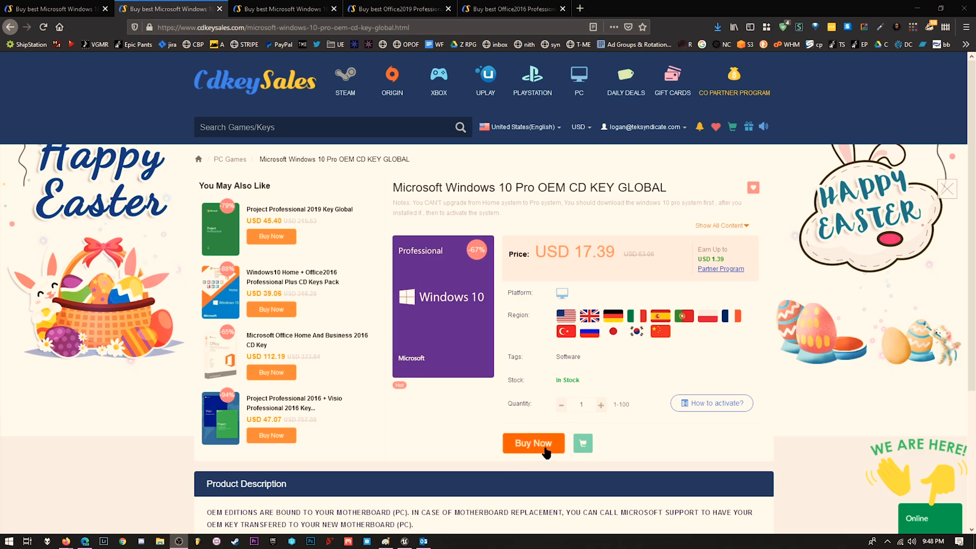
# Buy the Windows 10 Pro OEM key for USD 17.39 and complete checkout.
pyautogui.click(533, 443)
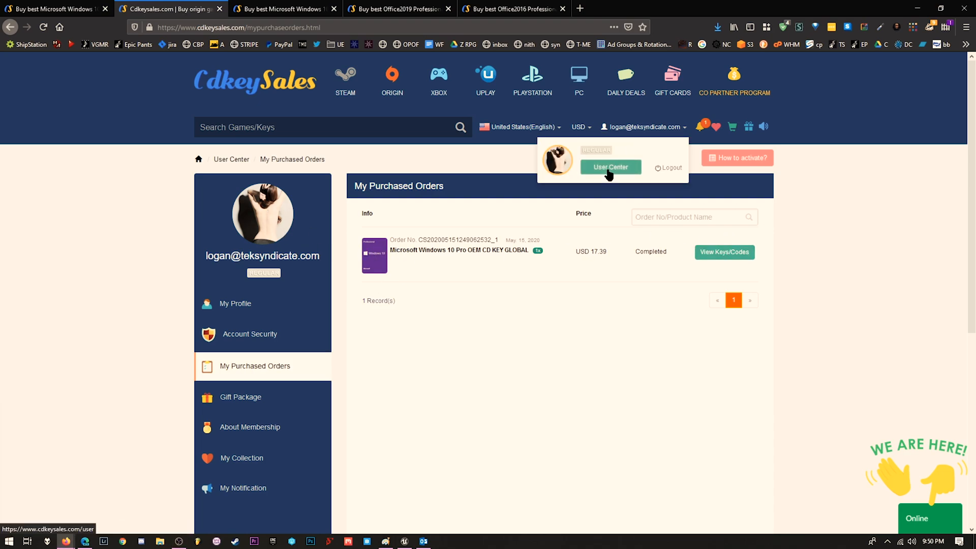
# From User Center's purchased orders, view and select the Windows 10 Pro product key.
pyautogui.click(610, 167)
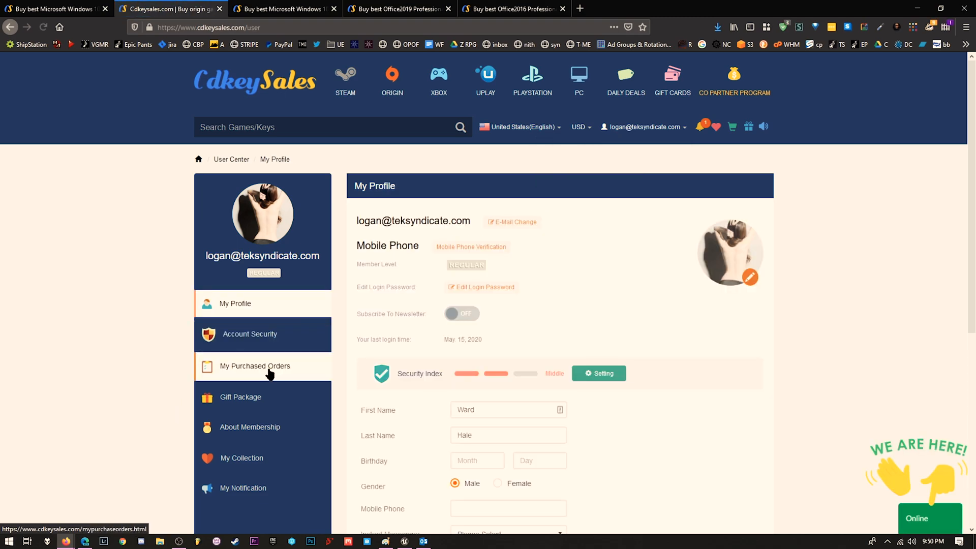
pyautogui.click(255, 366)
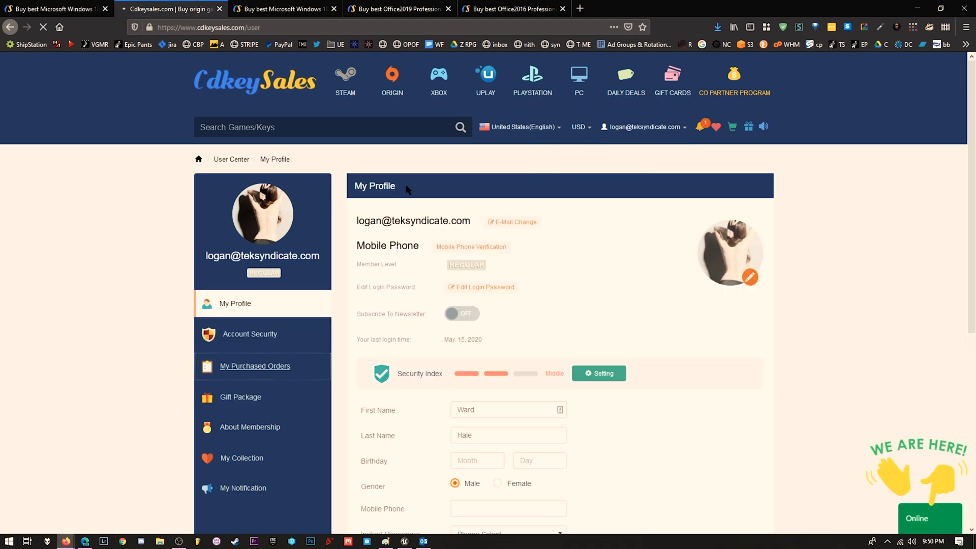
pyautogui.click(255, 365)
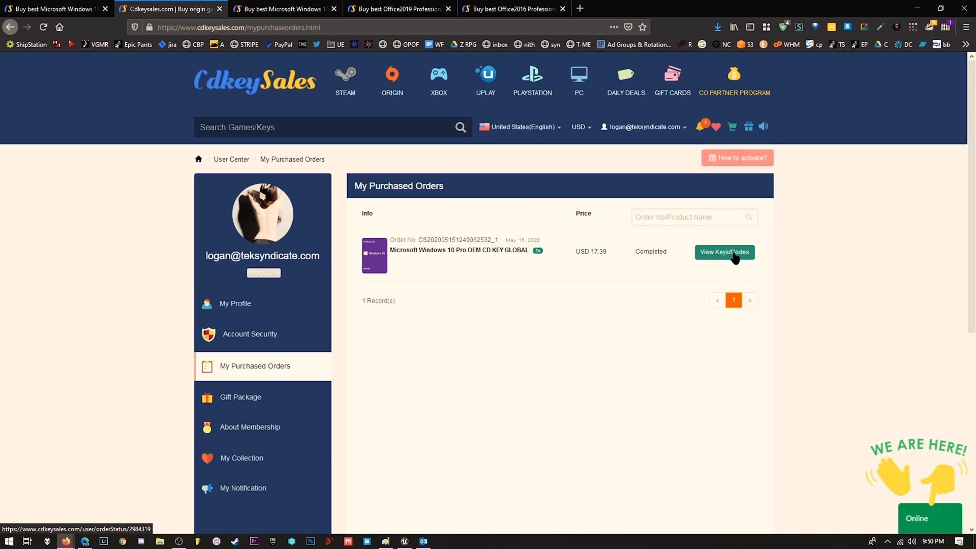
pyautogui.click(725, 252)
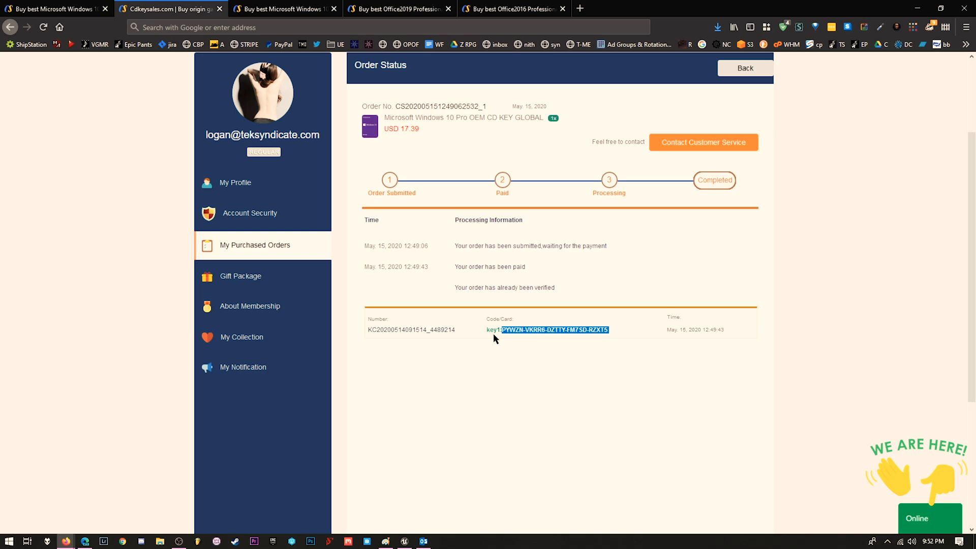
pyautogui.click(8, 540)
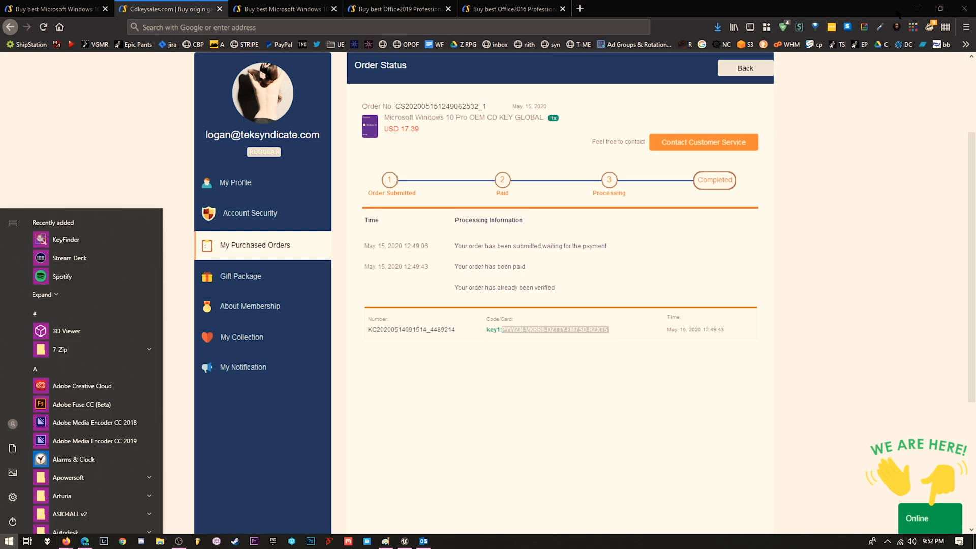
pyautogui.write('ac')
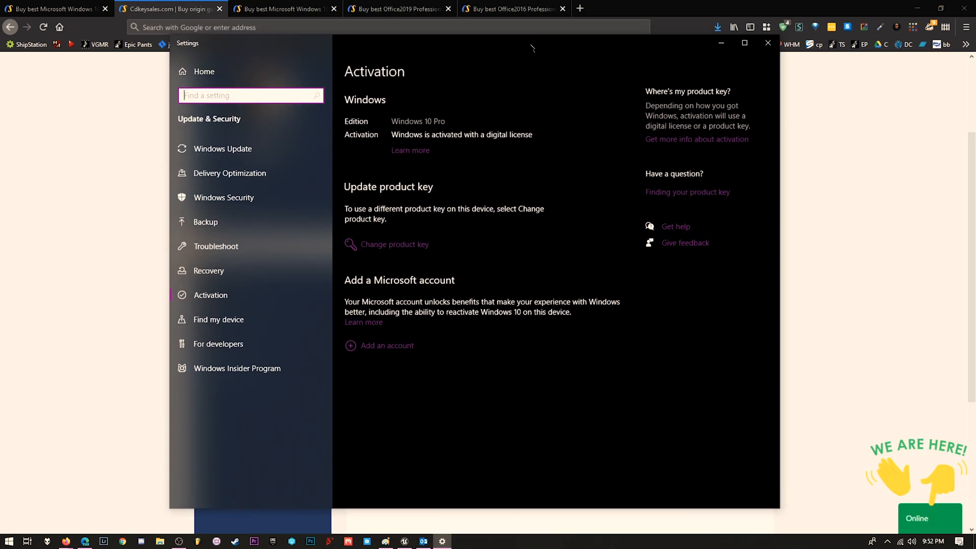
pyautogui.click(394, 244)
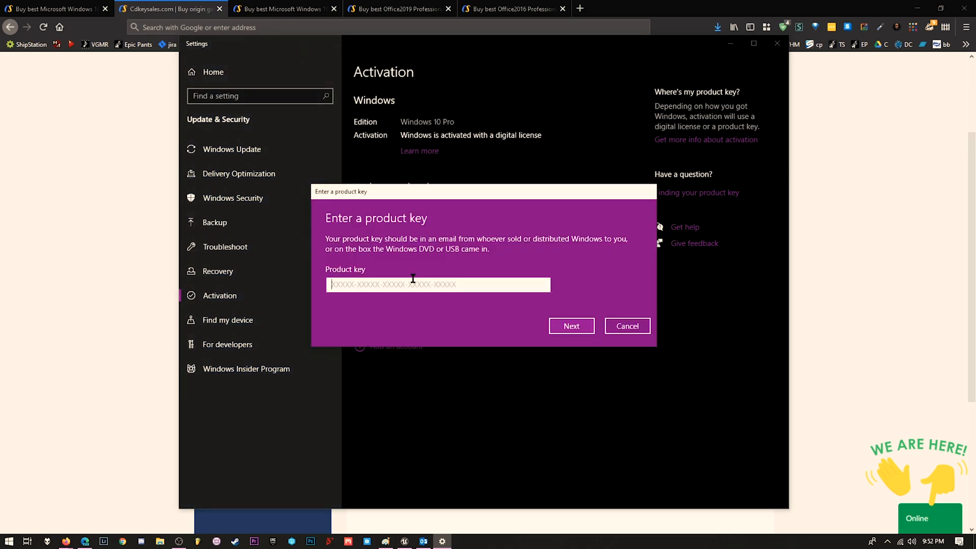
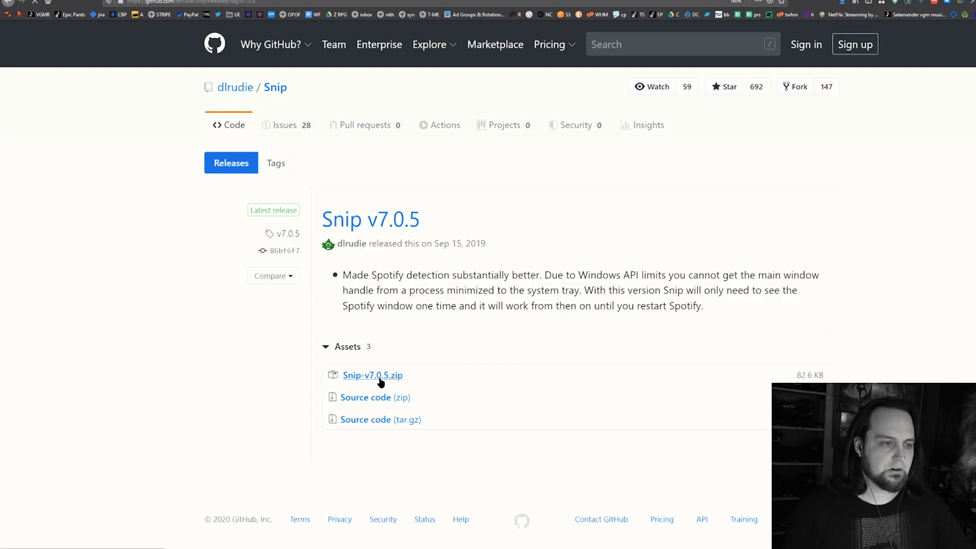
# Download Snip-v7.0.5.zip, open it in 7-Zip, and select the Snip folder.
pyautogui.click(372, 375)
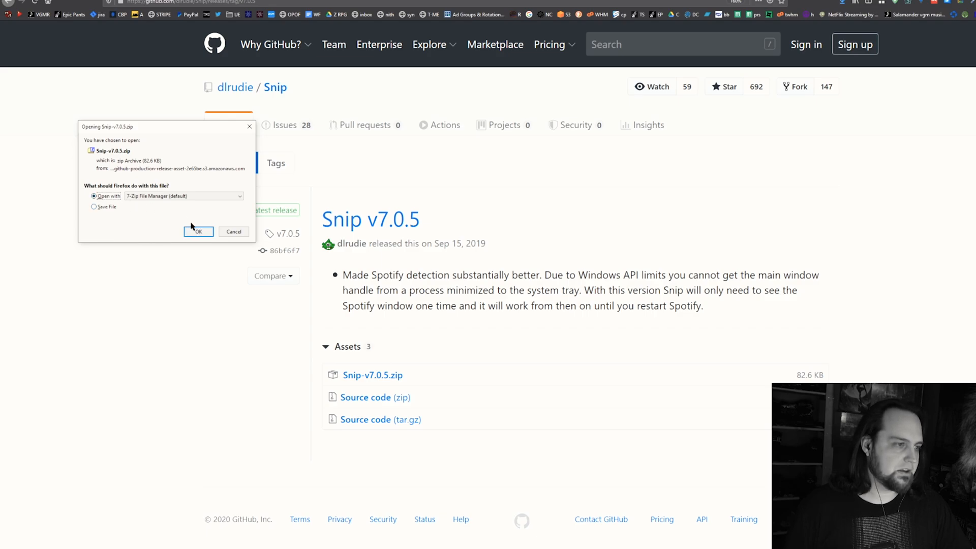
pyautogui.click(198, 232)
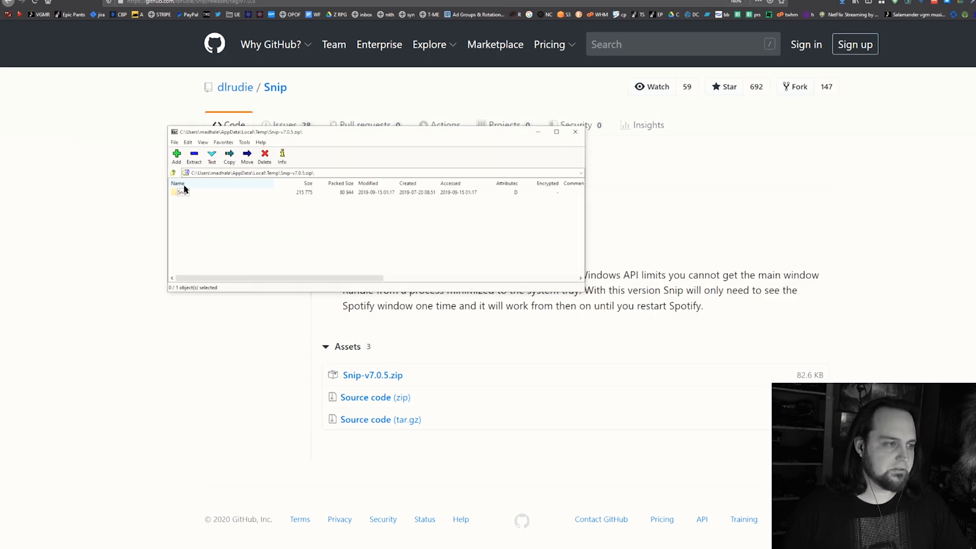
pyautogui.click(180, 192)
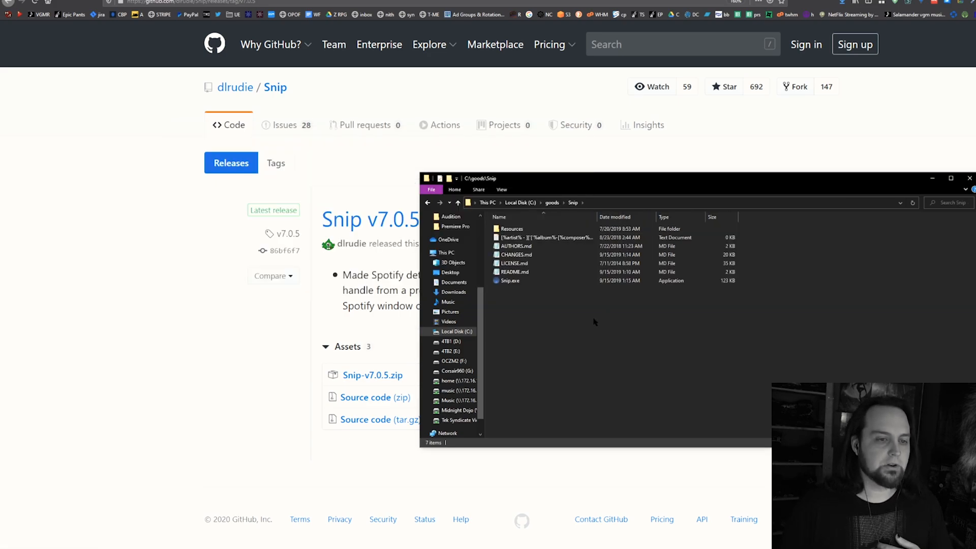
# View the extracted Snip files, including Snip.exe, in C:\goods\Snip.
pyautogui.click(508, 280)
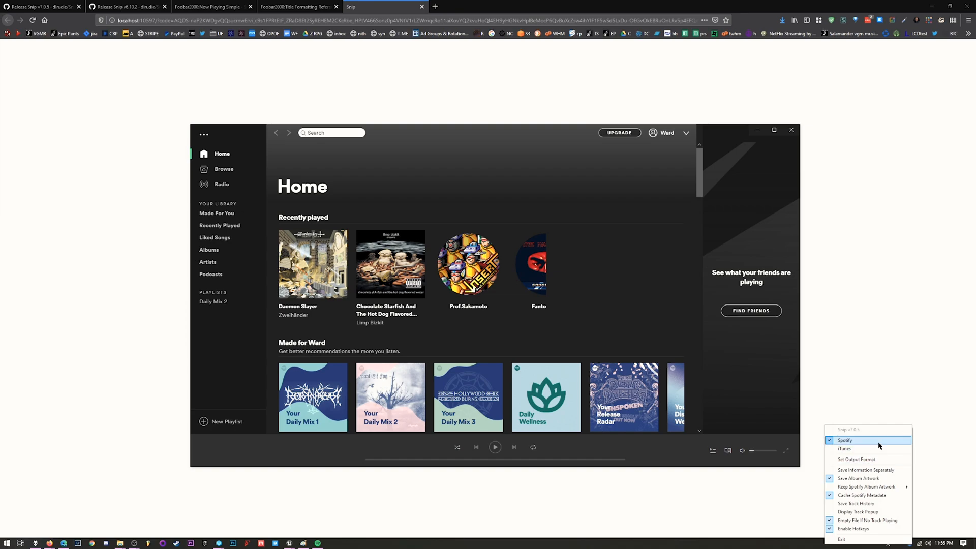
pyautogui.moveTo(872, 449)
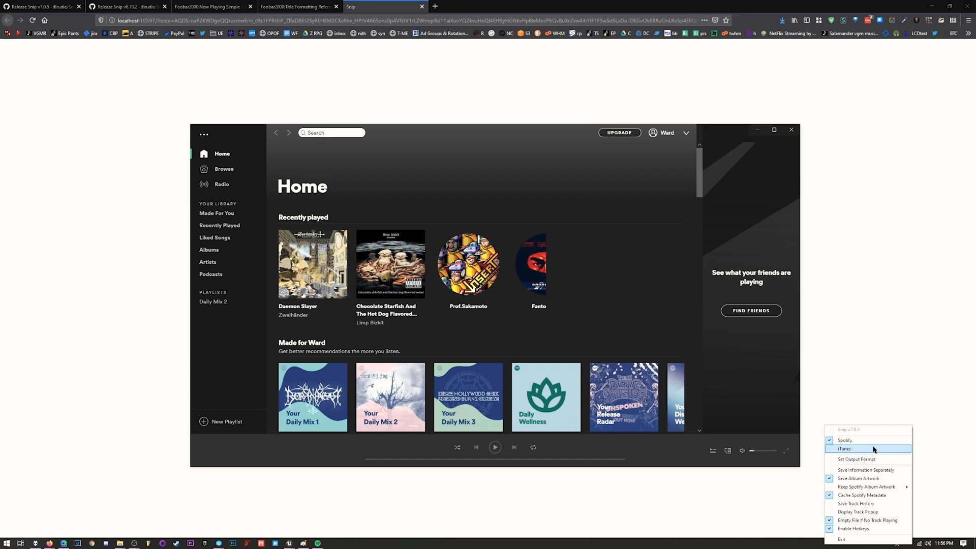
pyautogui.moveTo(865, 478)
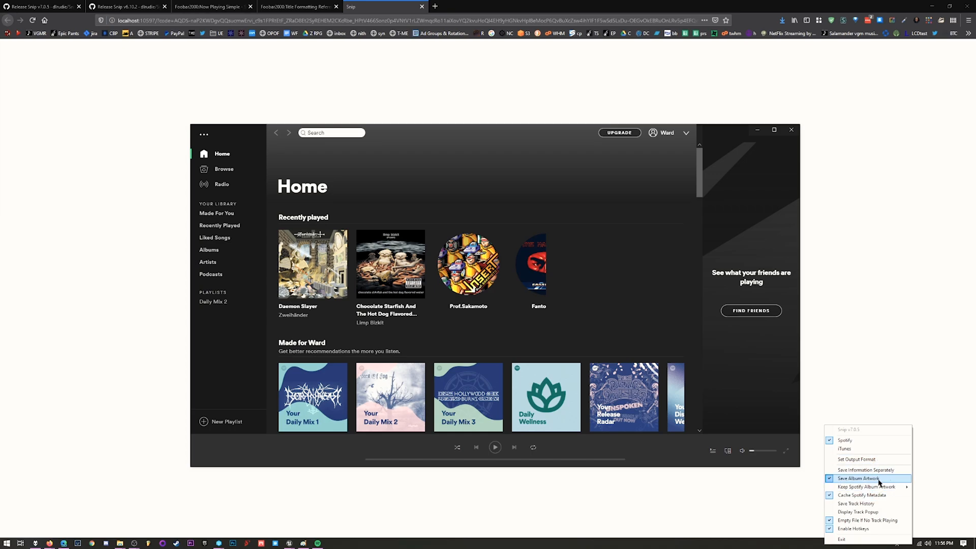
pyautogui.moveTo(882, 483)
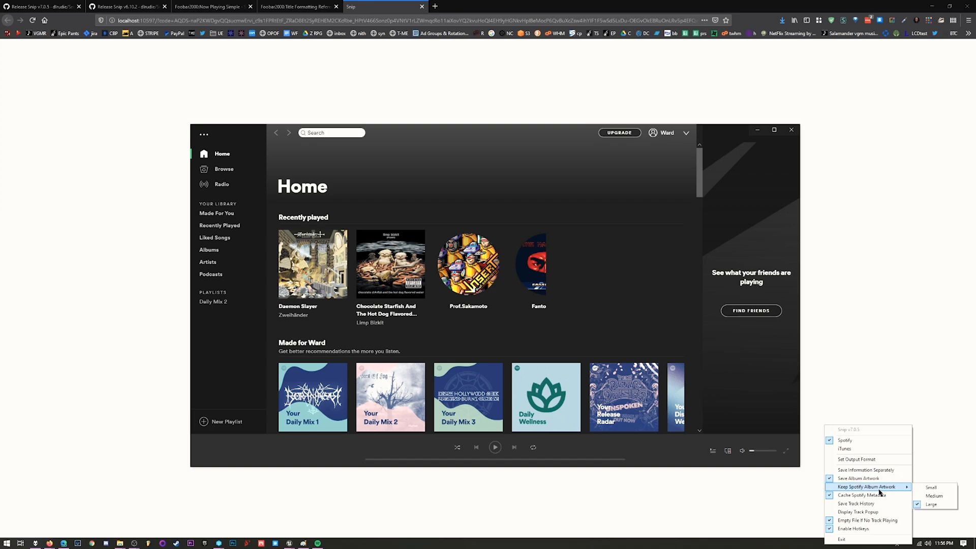
pyautogui.moveTo(935, 496)
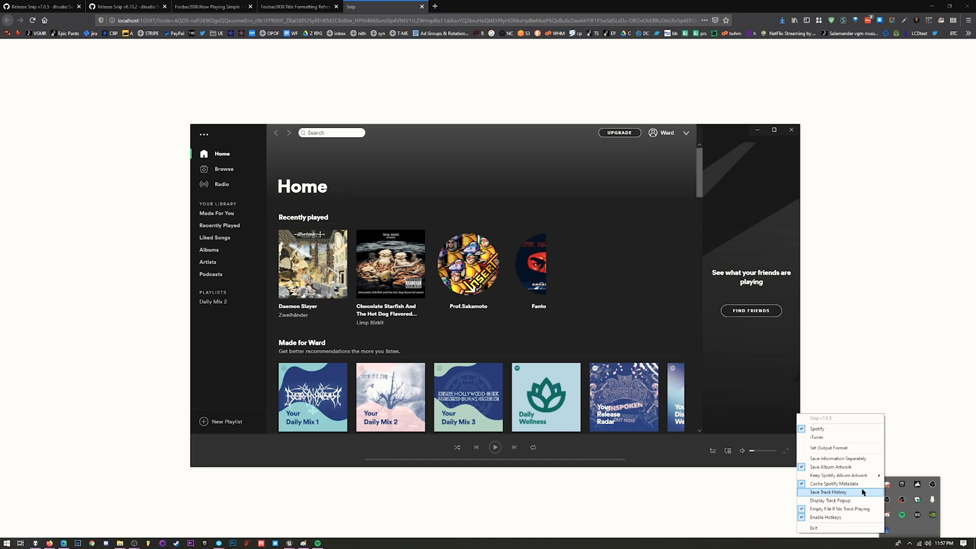
pyautogui.moveTo(854, 501)
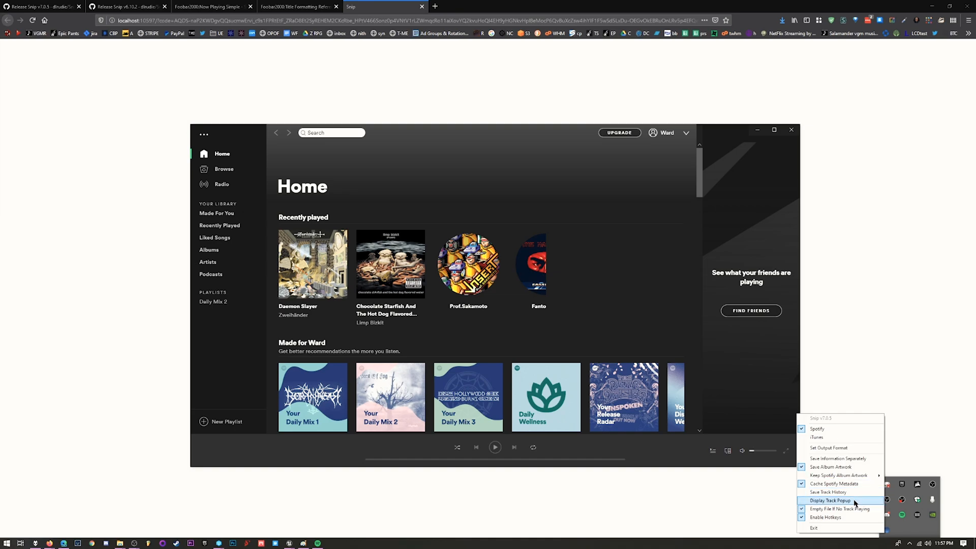
# Open Snip's Set Output Format dialog from its tray menu.
pyautogui.click(829, 448)
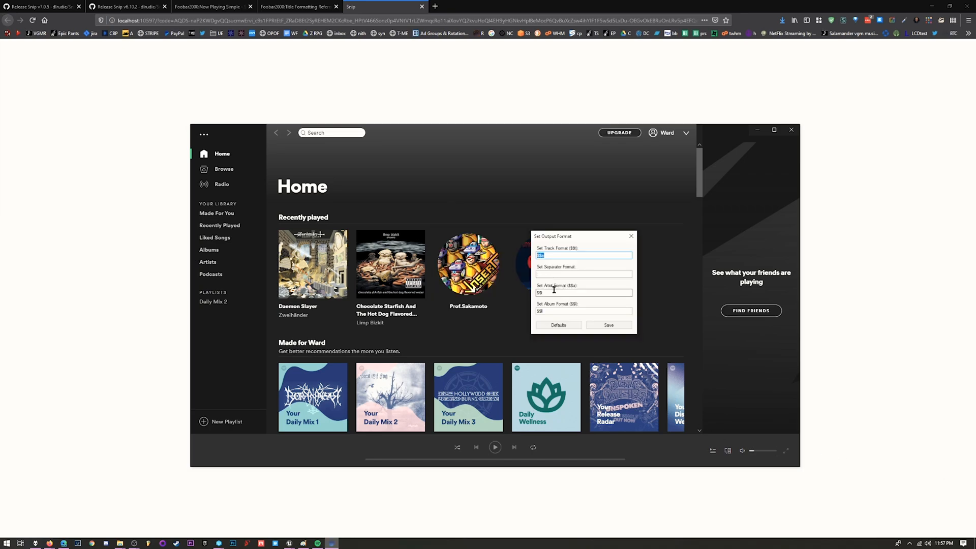
pyautogui.click(582, 293)
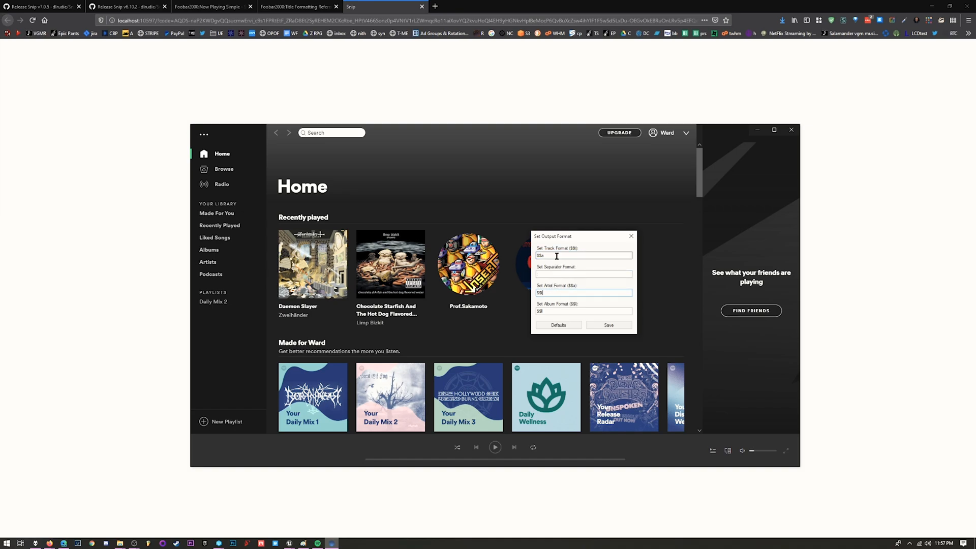
pyautogui.click(583, 255)
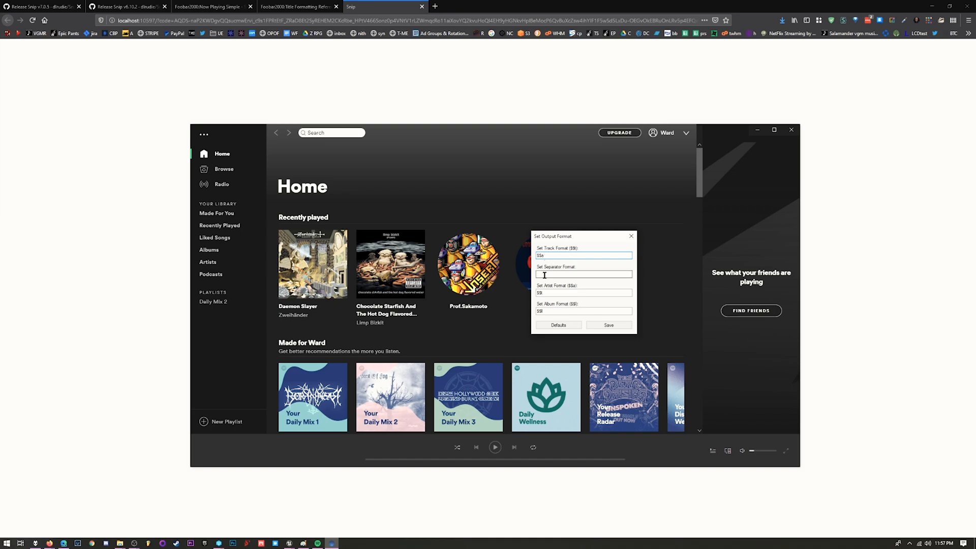
pyautogui.click(583, 293)
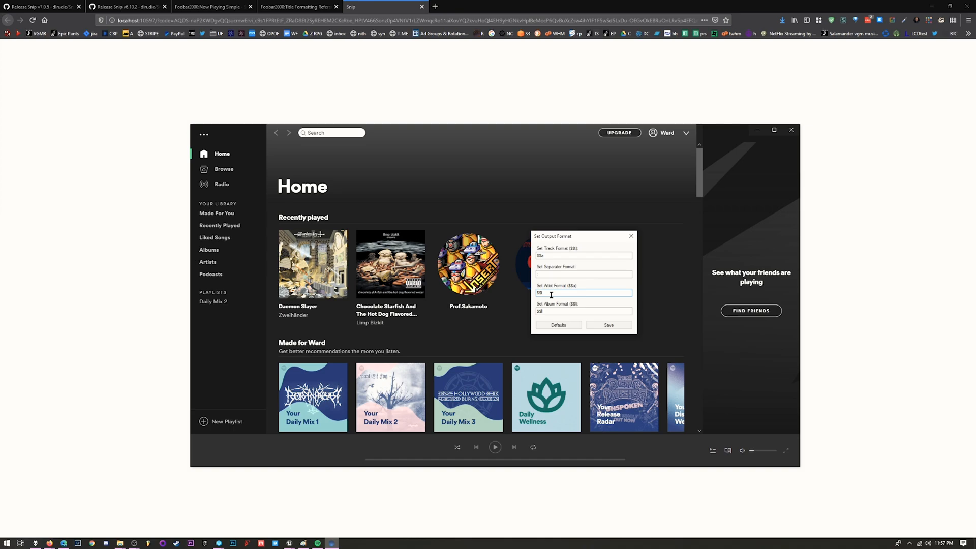
pyautogui.click(584, 311)
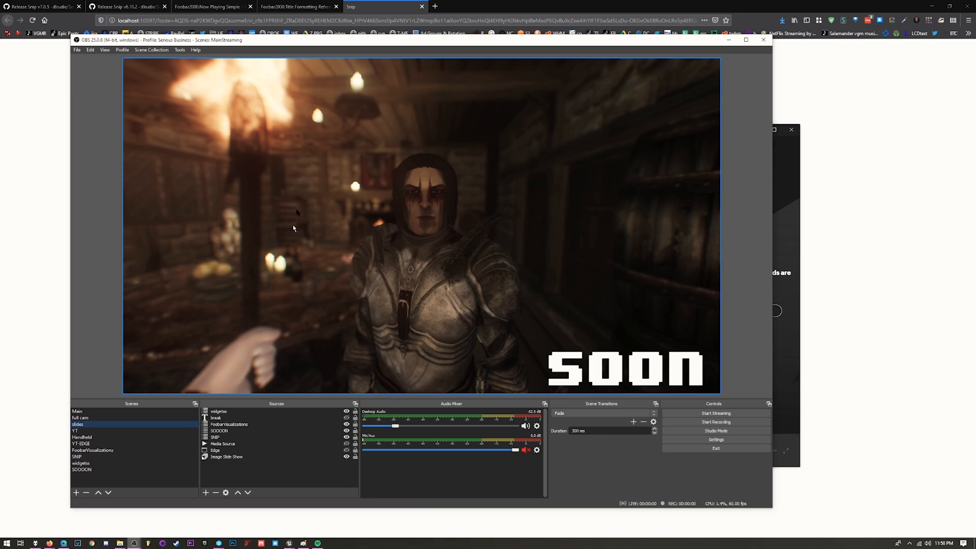
# Select the SNIP scene and add a Text (GDI+) source named spot.
pyautogui.click(78, 457)
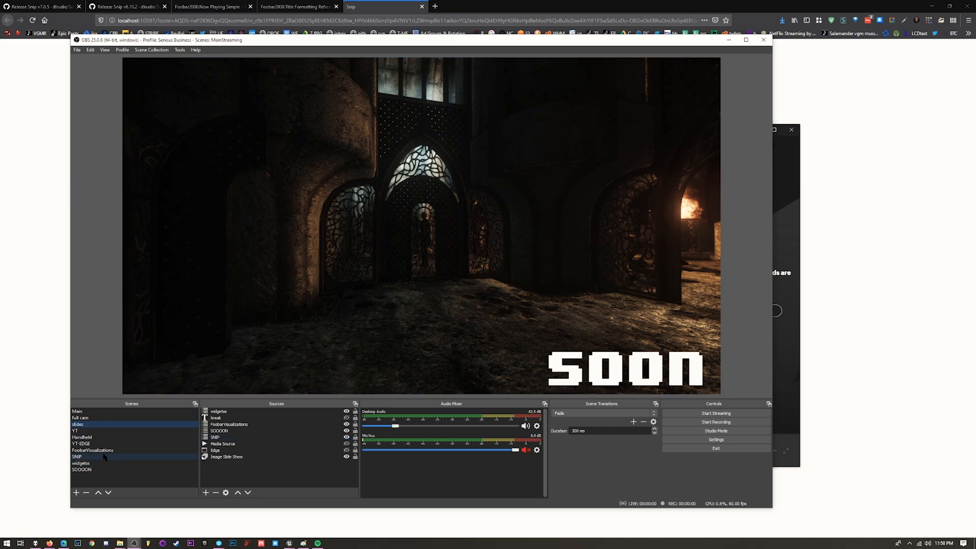
pyautogui.click(77, 456)
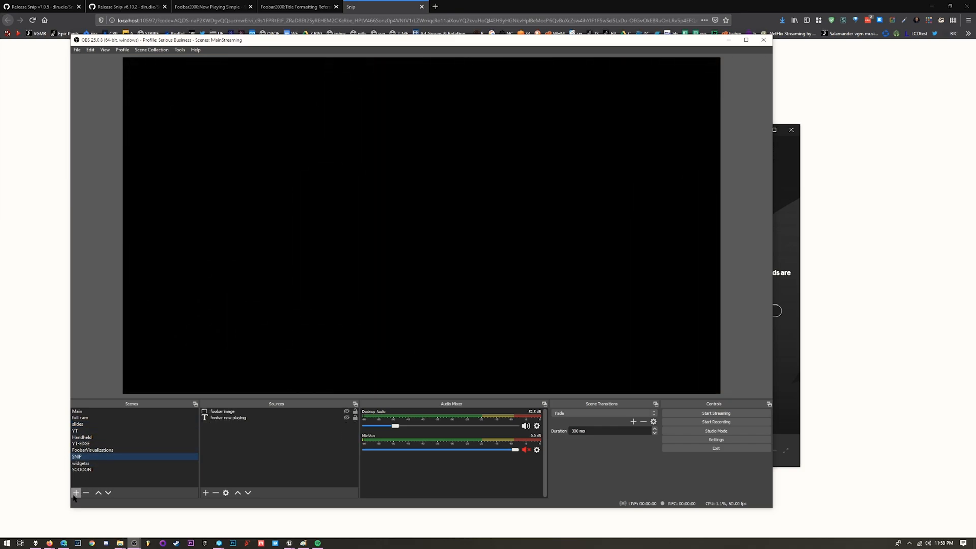
pyautogui.click(77, 493)
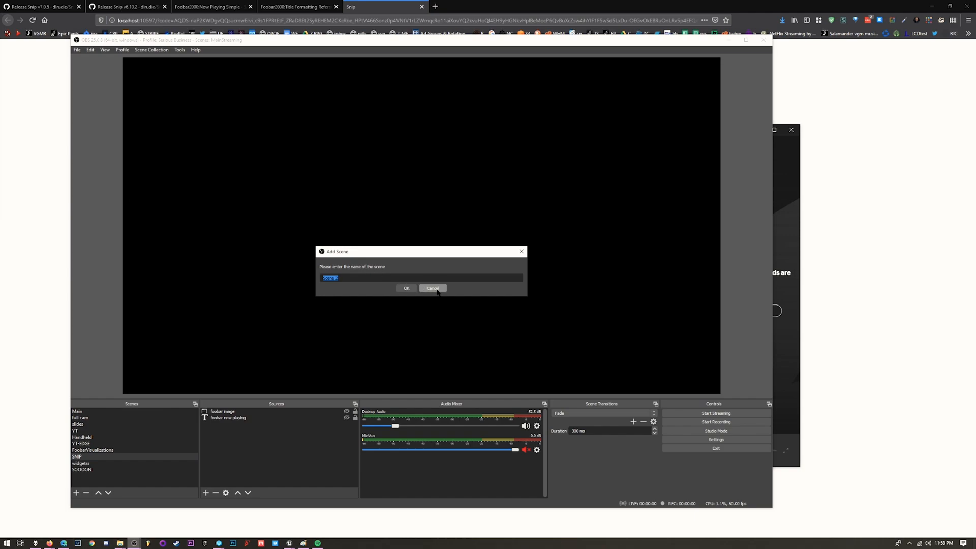
pyautogui.click(432, 288)
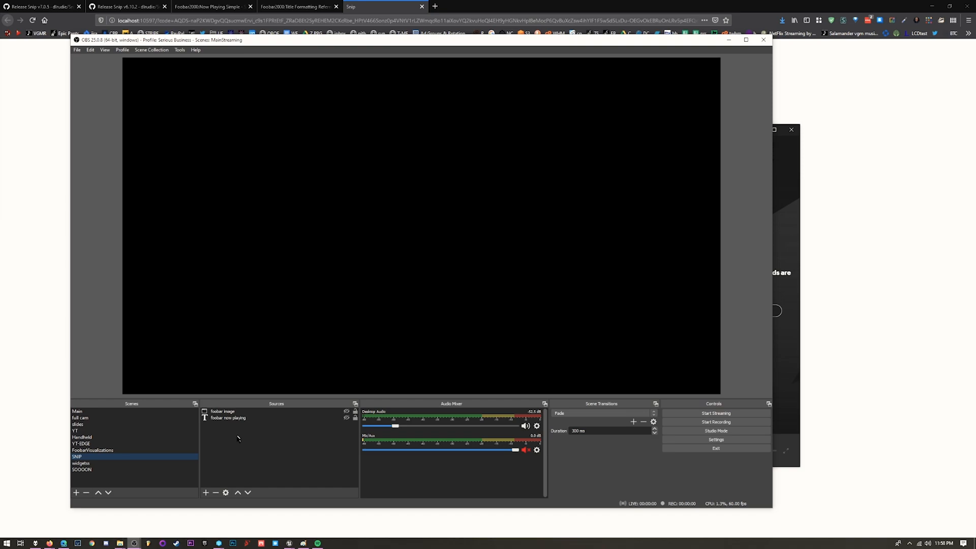
pyautogui.moveTo(217, 444)
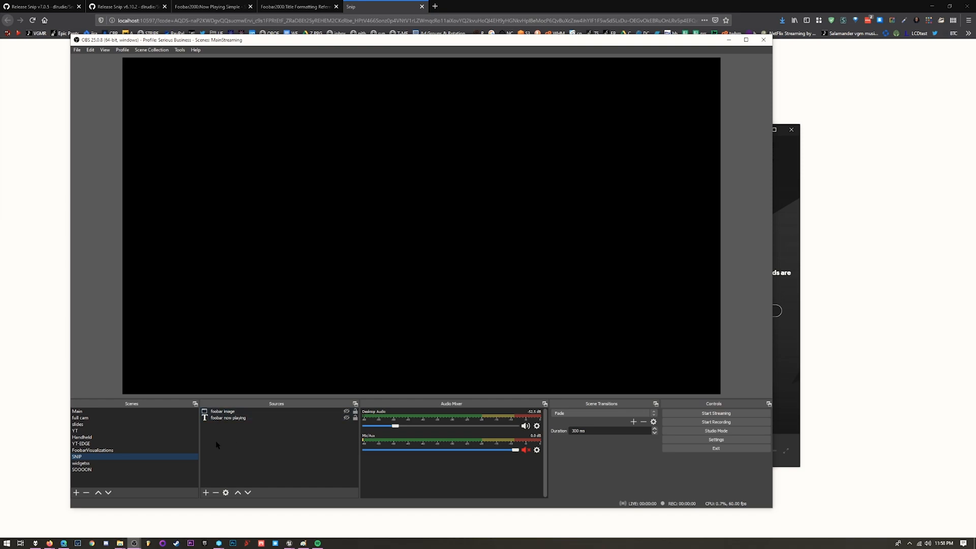
pyautogui.click(205, 492)
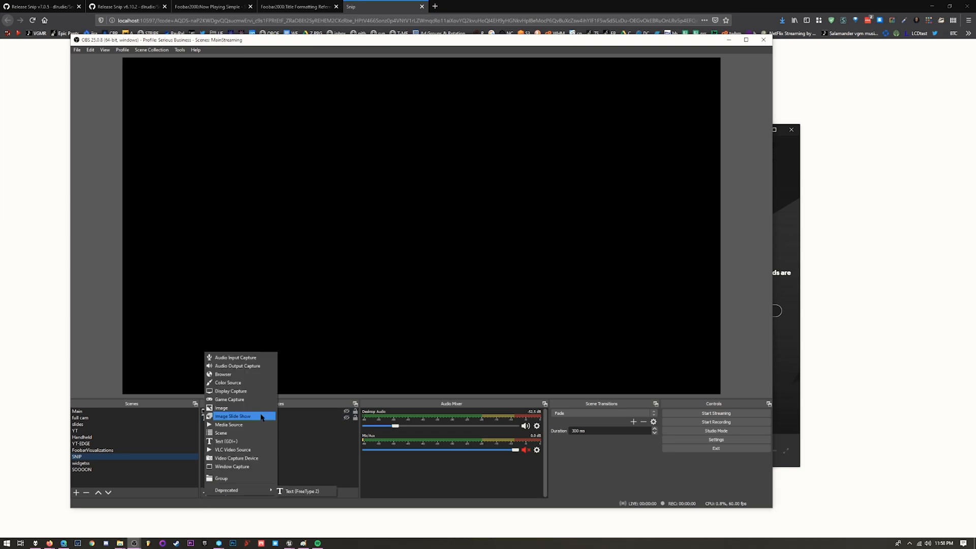
pyautogui.moveTo(226, 441)
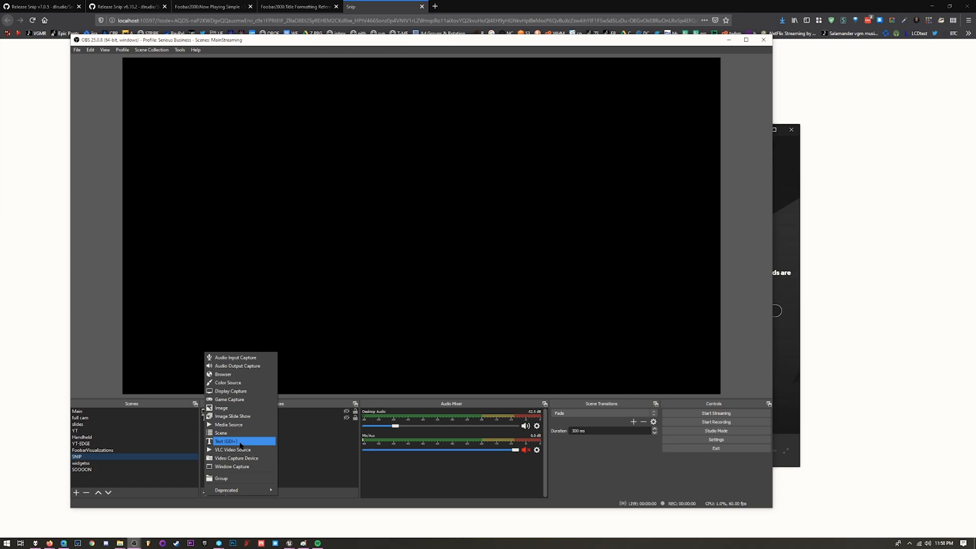
pyautogui.click(225, 441)
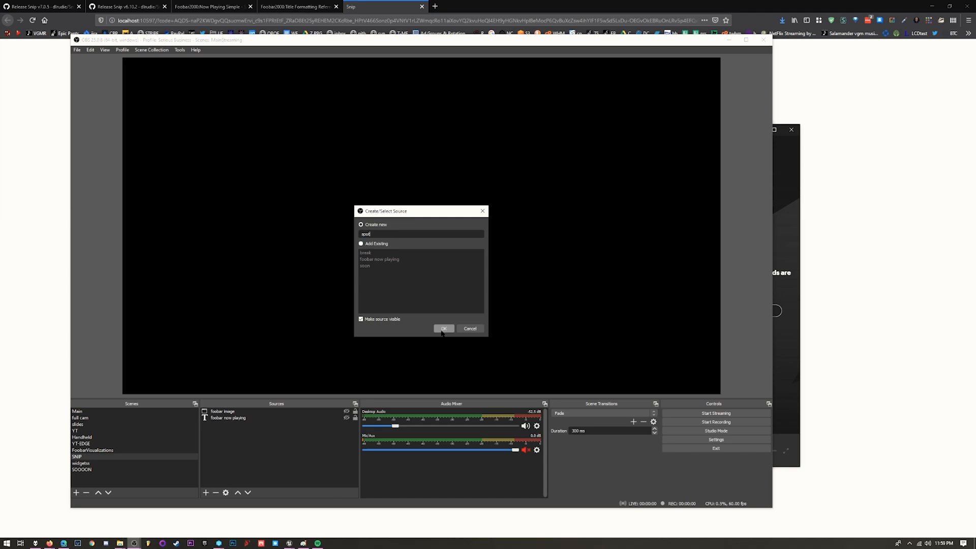
pyautogui.click(444, 328)
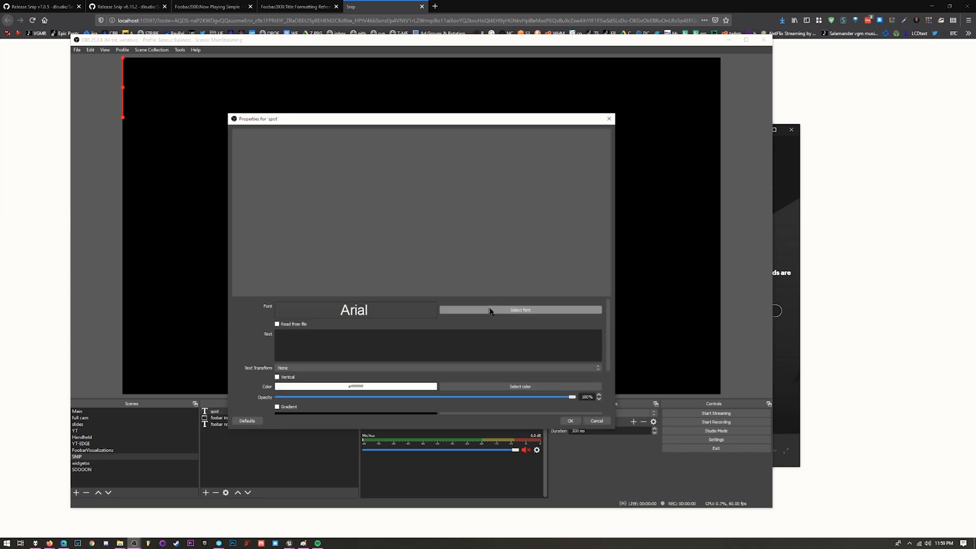
# Set the spot text font to Emulator at size 12.
pyautogui.click(519, 310)
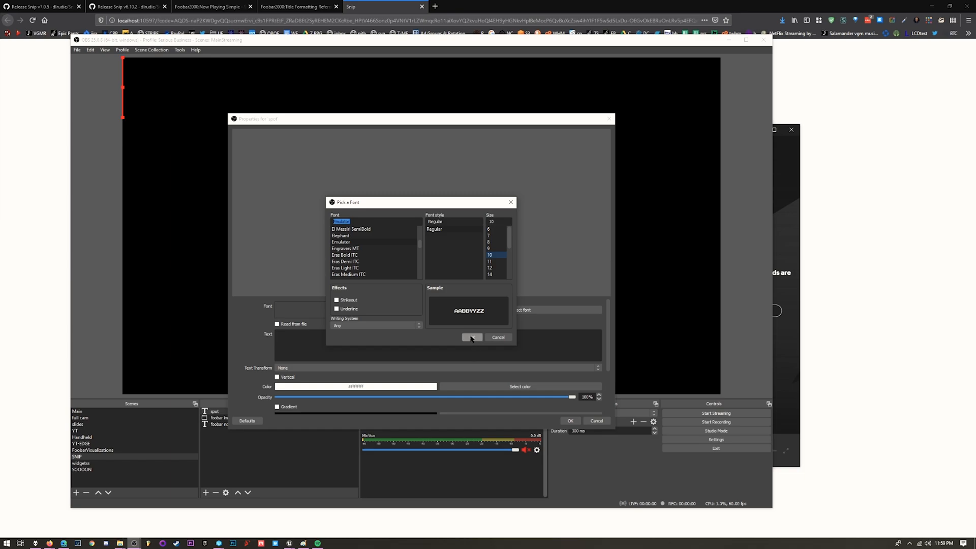
pyautogui.click(491, 268)
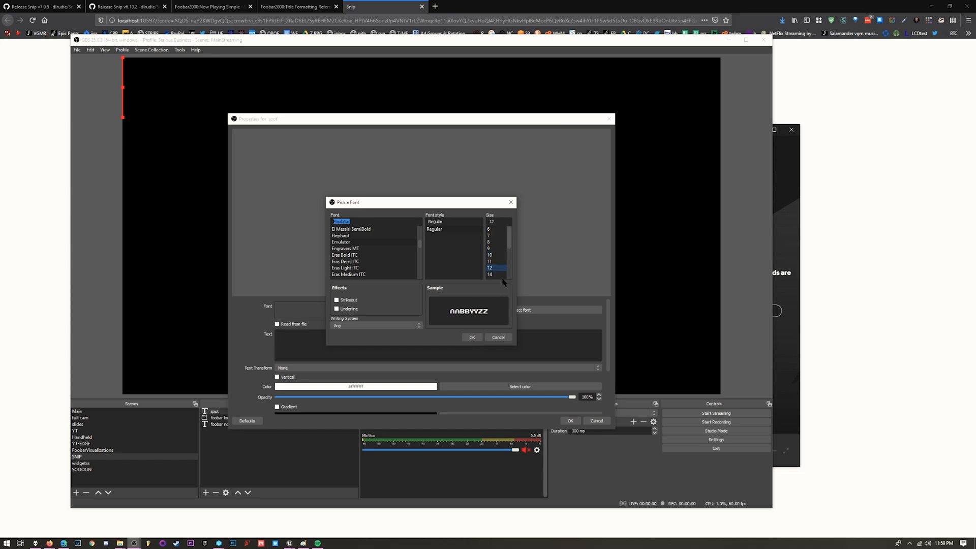
pyautogui.click(472, 337)
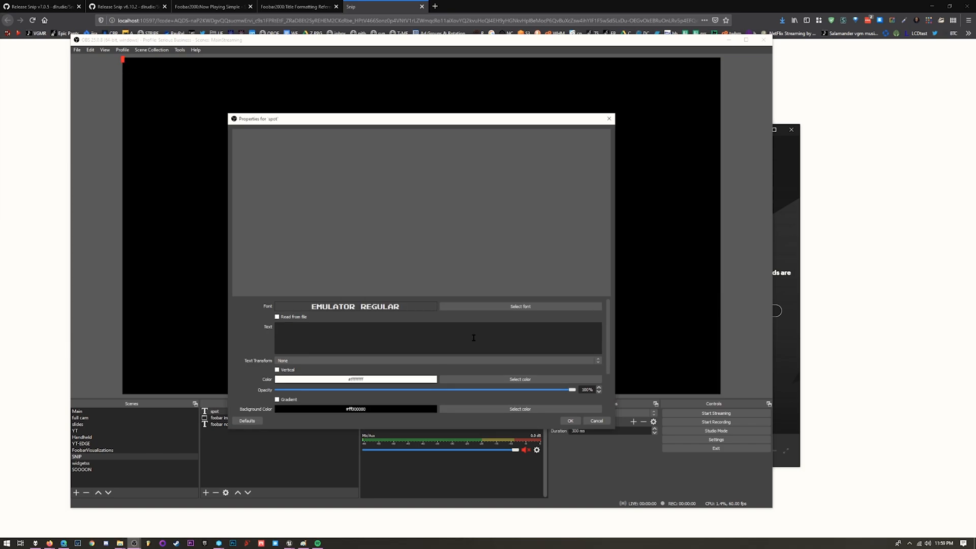
pyautogui.moveTo(310, 342)
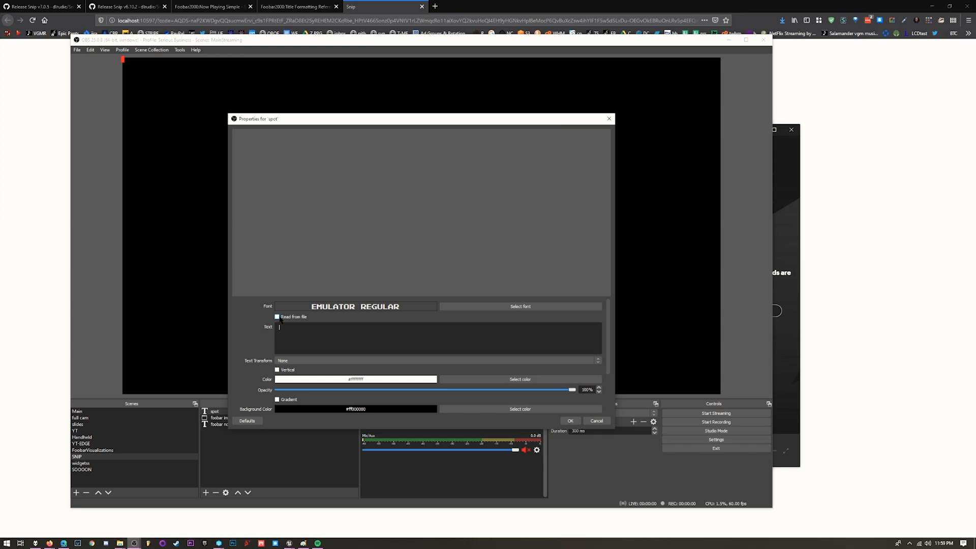
# Make the text read from C:\goods\Snip\Snip.txt.
pyautogui.click(277, 317)
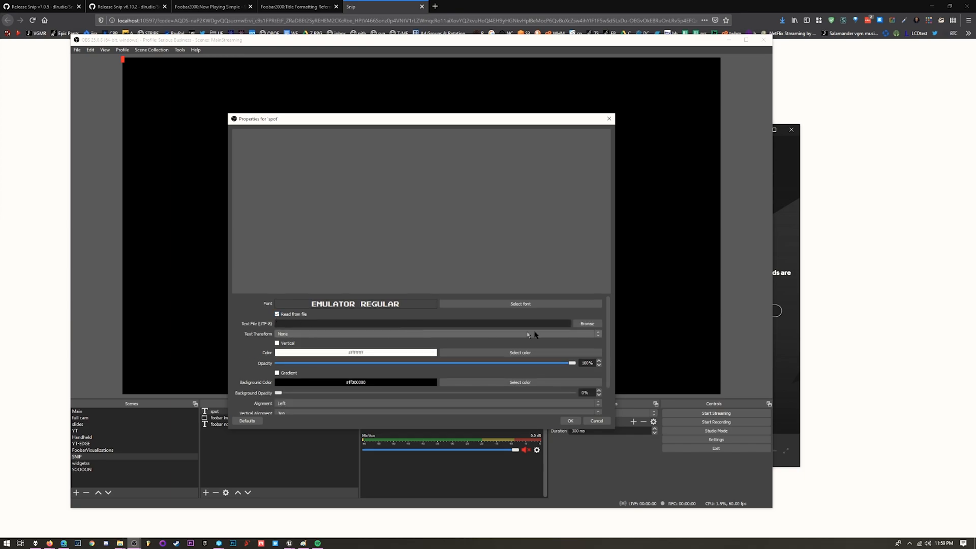
pyautogui.click(586, 323)
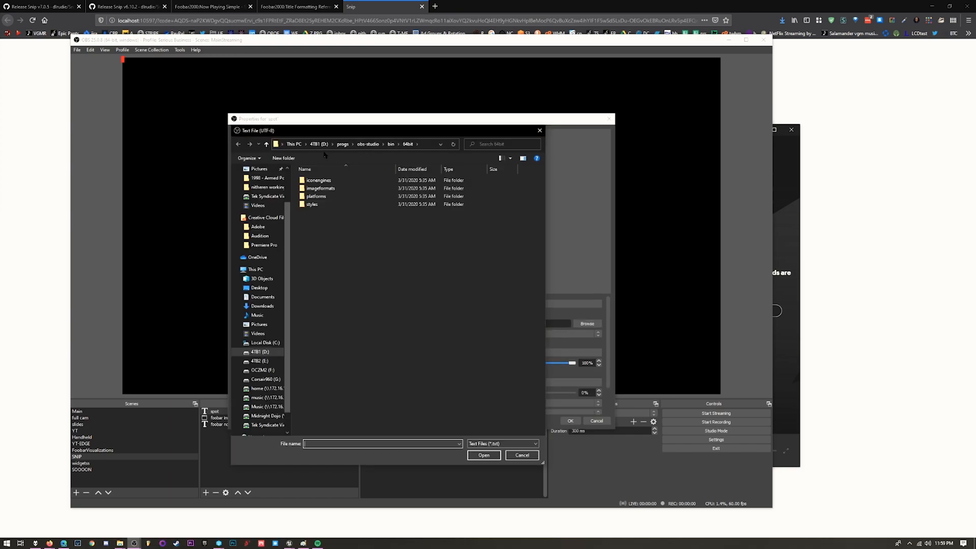
pyautogui.click(260, 352)
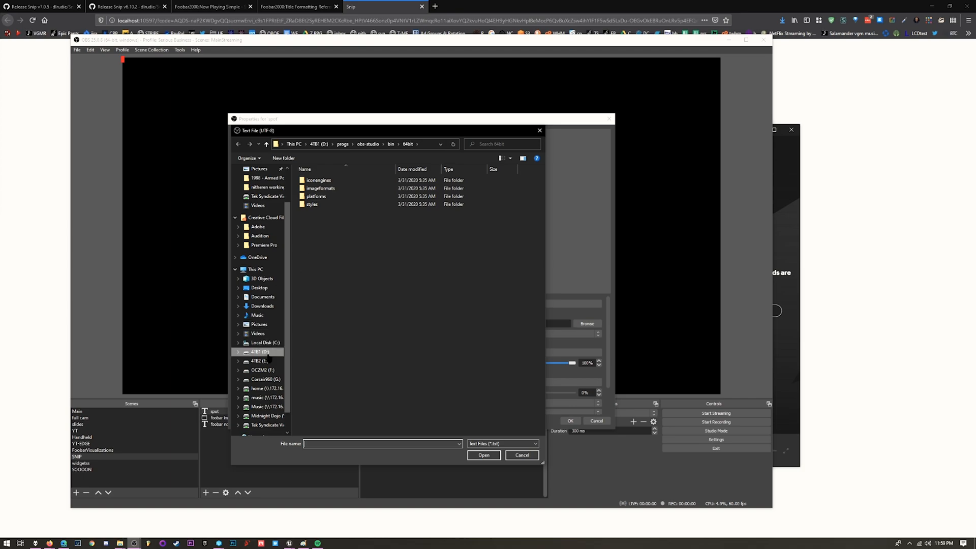
pyautogui.click(266, 342)
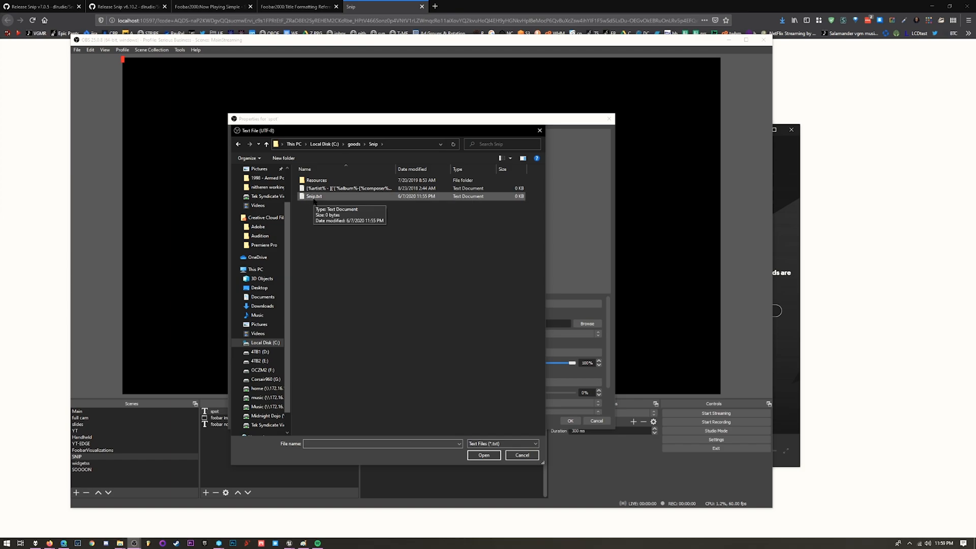
pyautogui.click(314, 196)
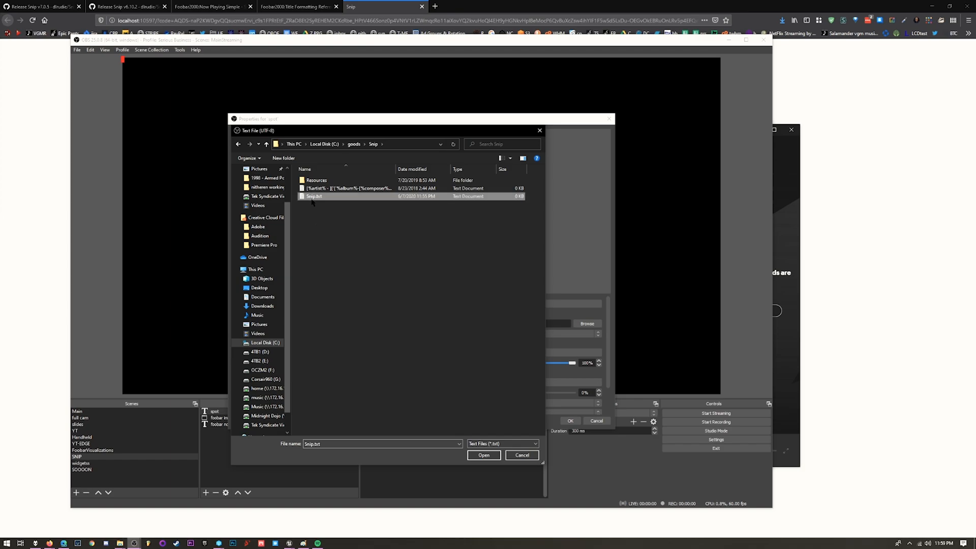
pyautogui.doubleClick(315, 197)
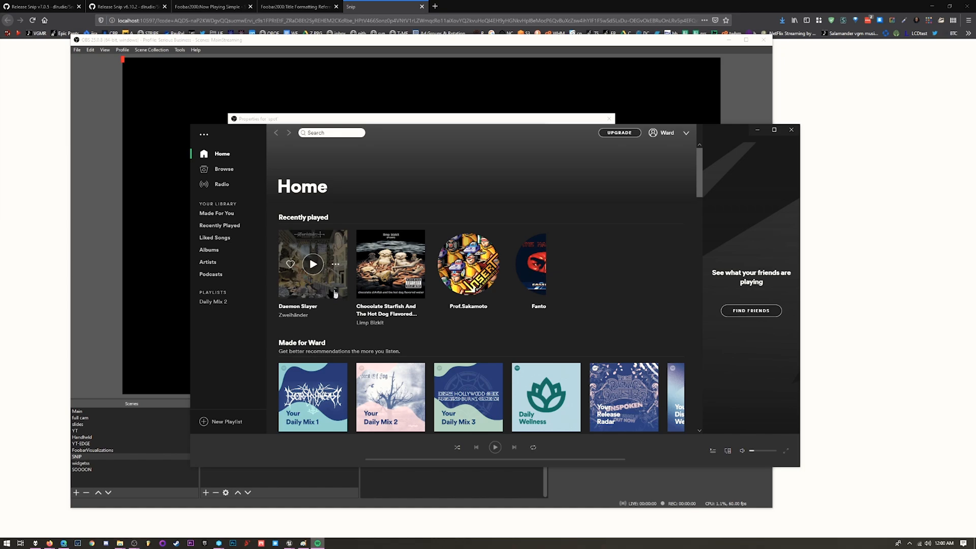
# Play the Daemon Slayer album and drag the track title to the bottom-left.
pyautogui.click(313, 264)
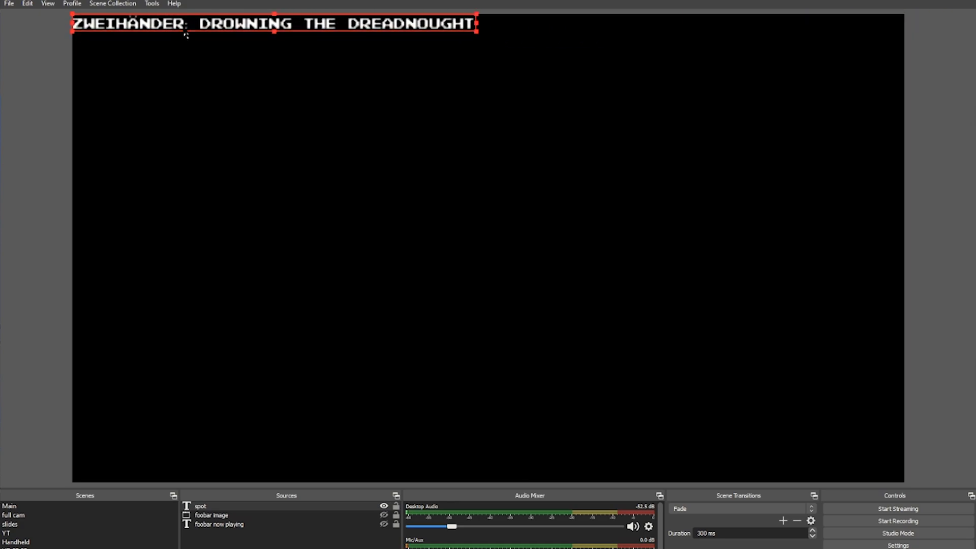
pyautogui.moveTo(274, 25); pyautogui.dragTo(274, 466)
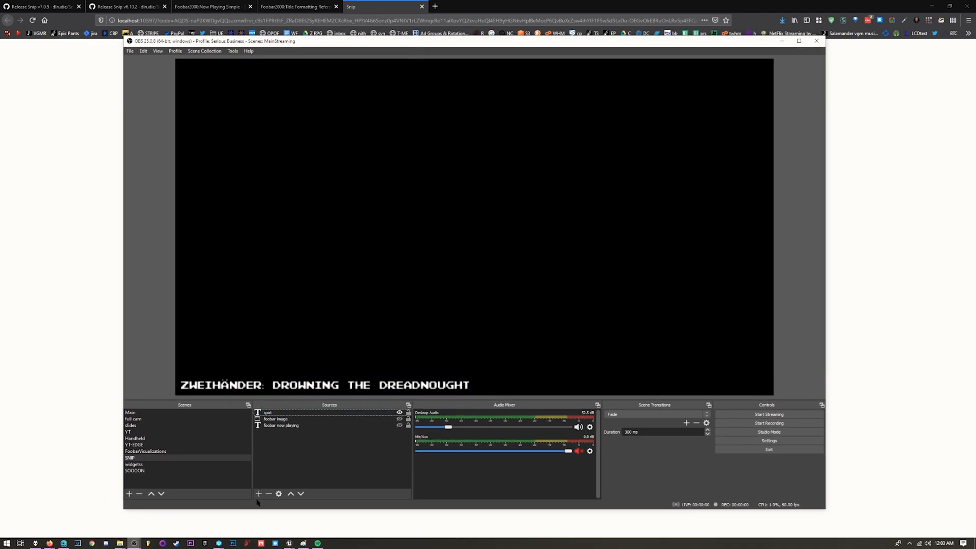
pyautogui.click(258, 494)
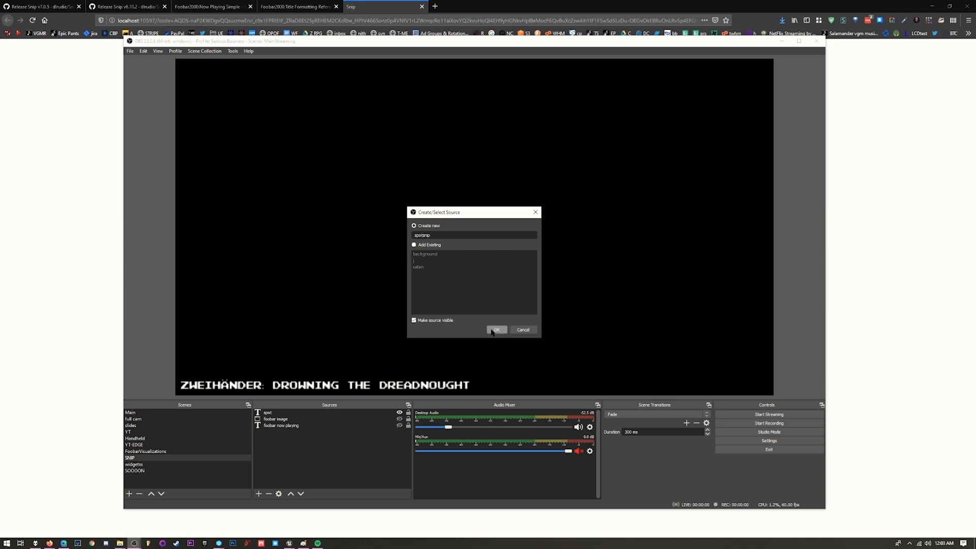
# Create image source spotsnip showing C:\goods\Snip\Snip_Artwork.jpg.
pyautogui.click(496, 329)
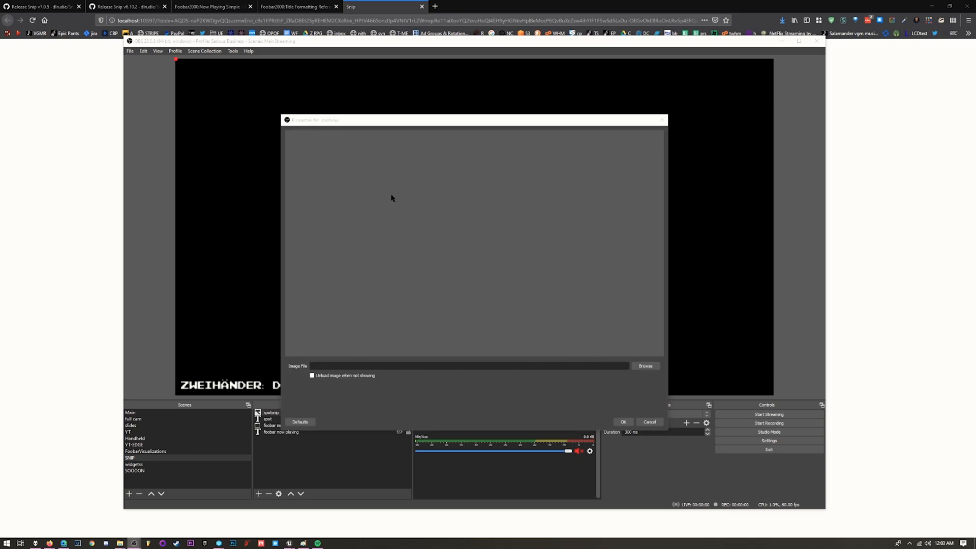
pyautogui.click(646, 366)
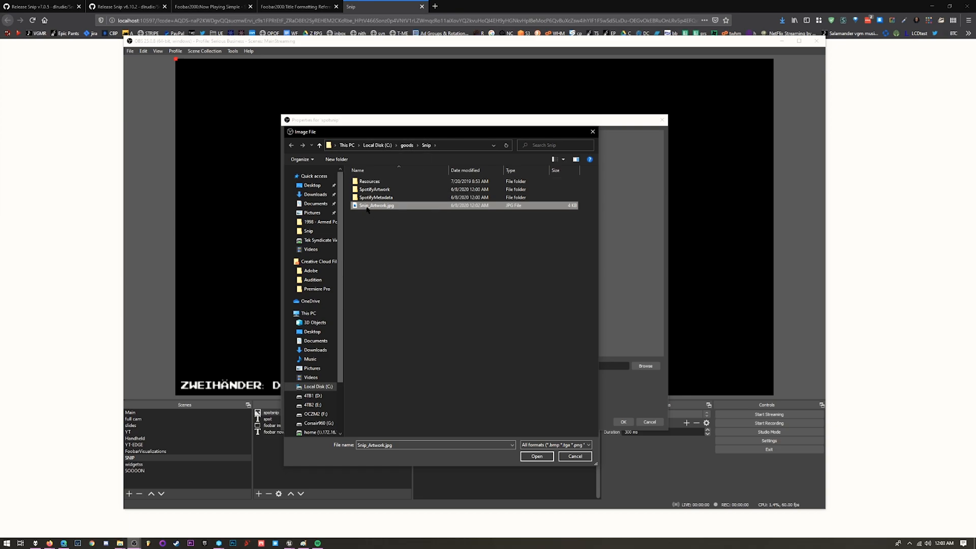
pyautogui.click(574, 456)
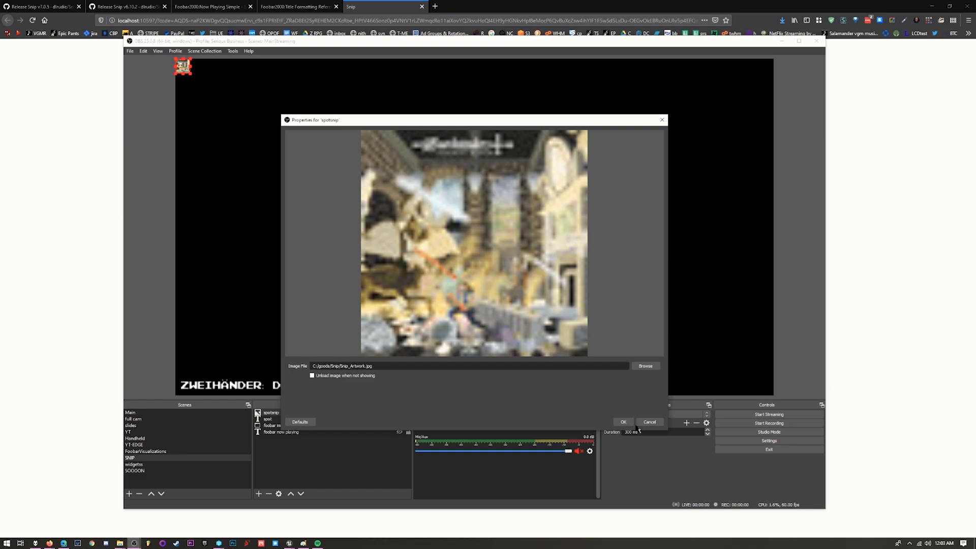
pyautogui.click(623, 422)
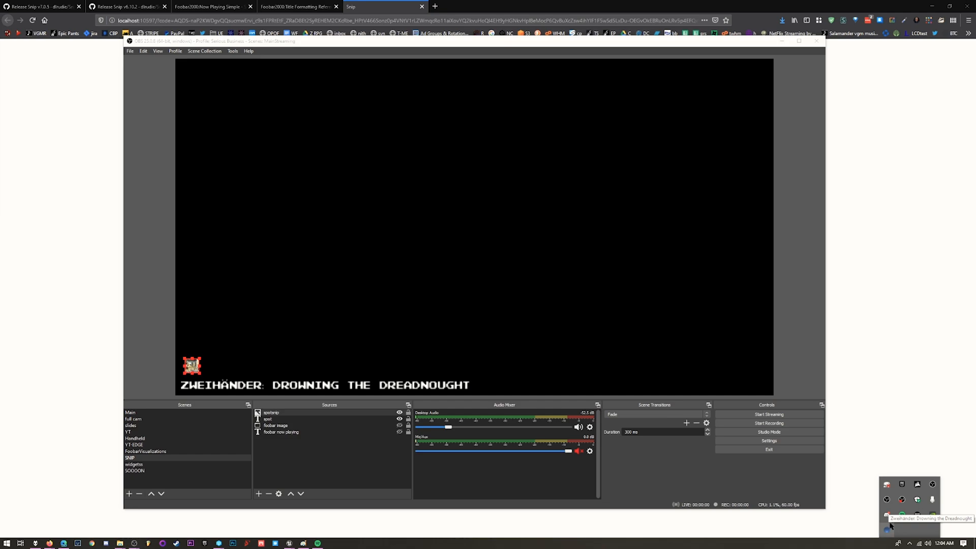
pyautogui.rightClick(887, 516)
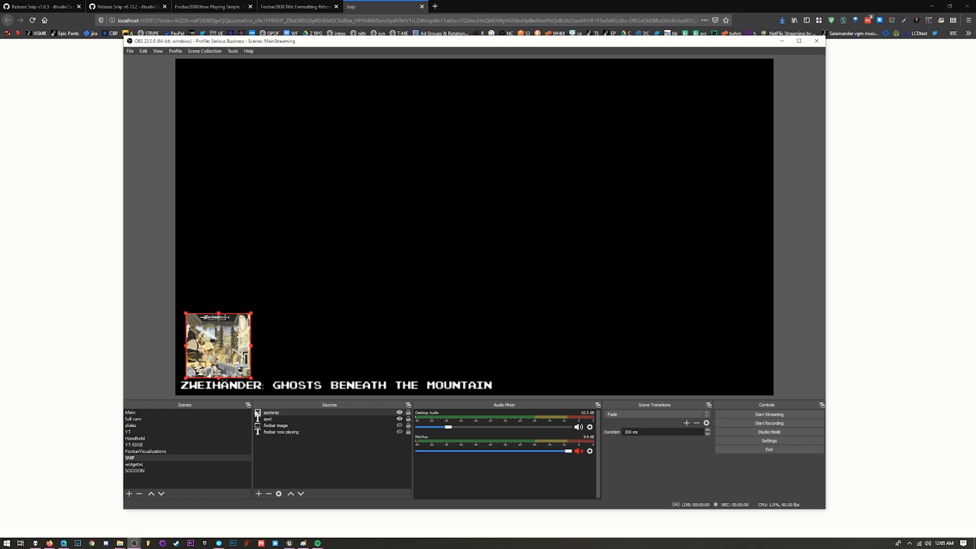
# Switch to the slides scene so the SNIP overlay is visible.
pyautogui.click(131, 425)
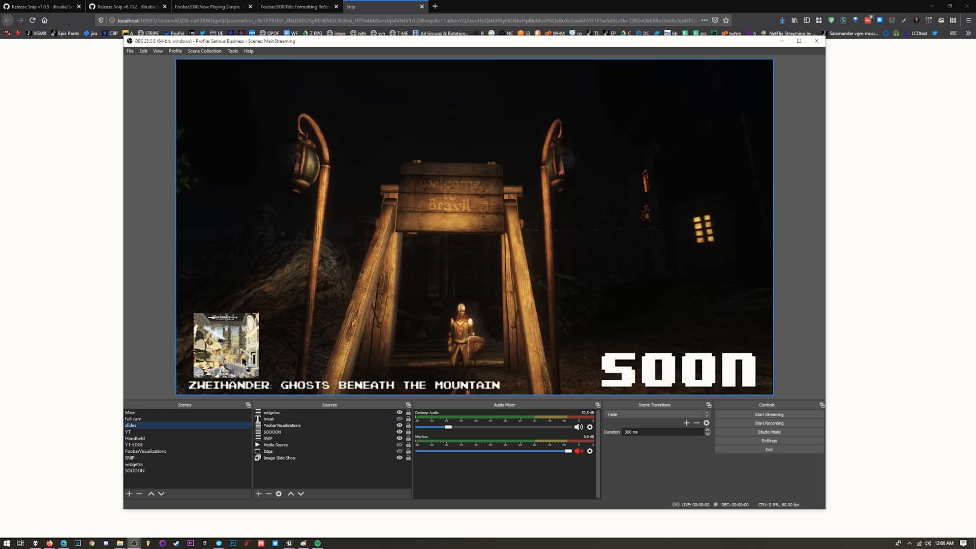
# Hide and re-show the SNIP overlay in the slides scene, check the full cam scene, then return to GitHub releases.
pyautogui.click(268, 438)
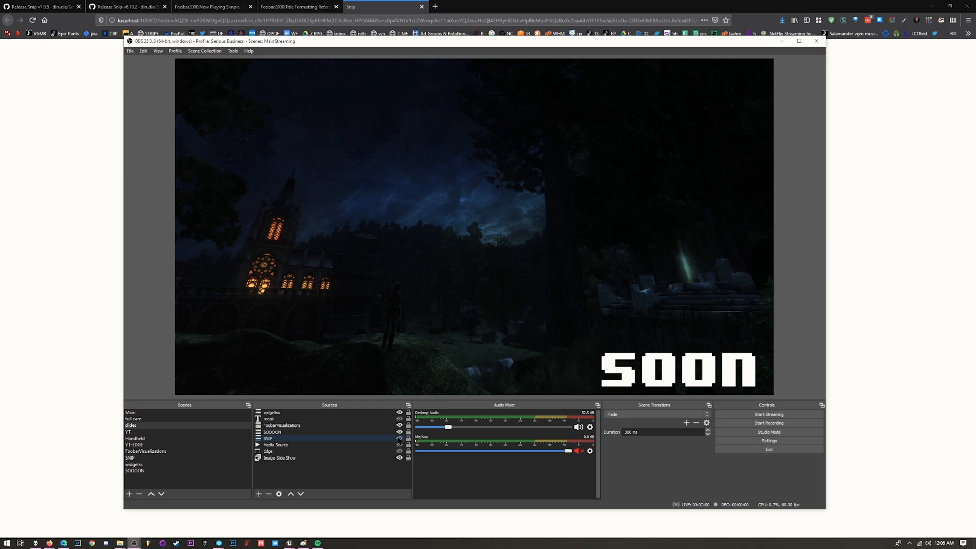
pyautogui.click(145, 451)
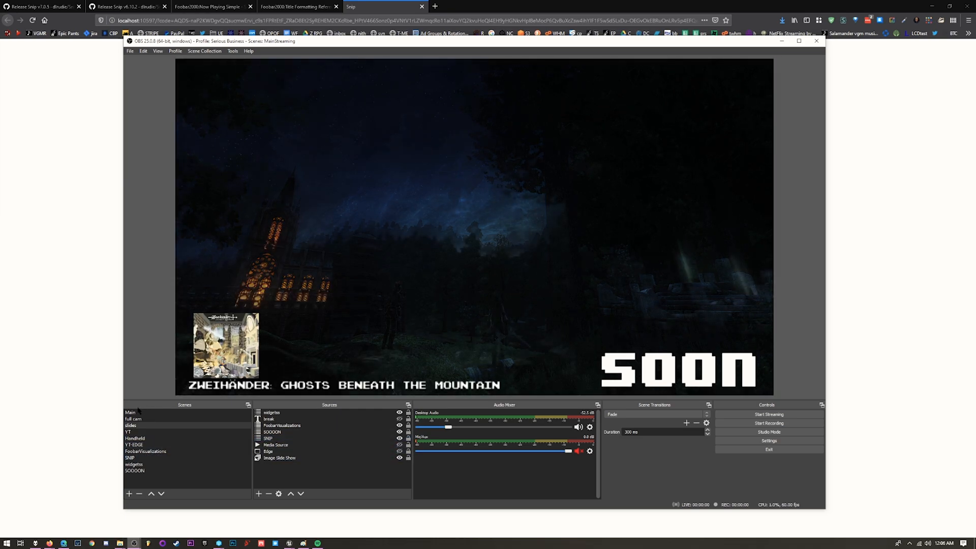
pyautogui.click(129, 412)
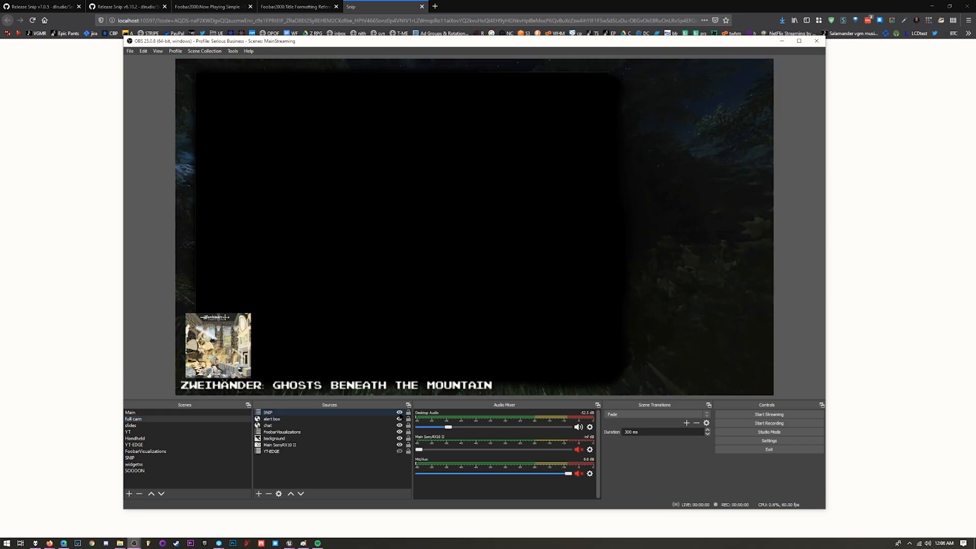
pyautogui.click(40, 6)
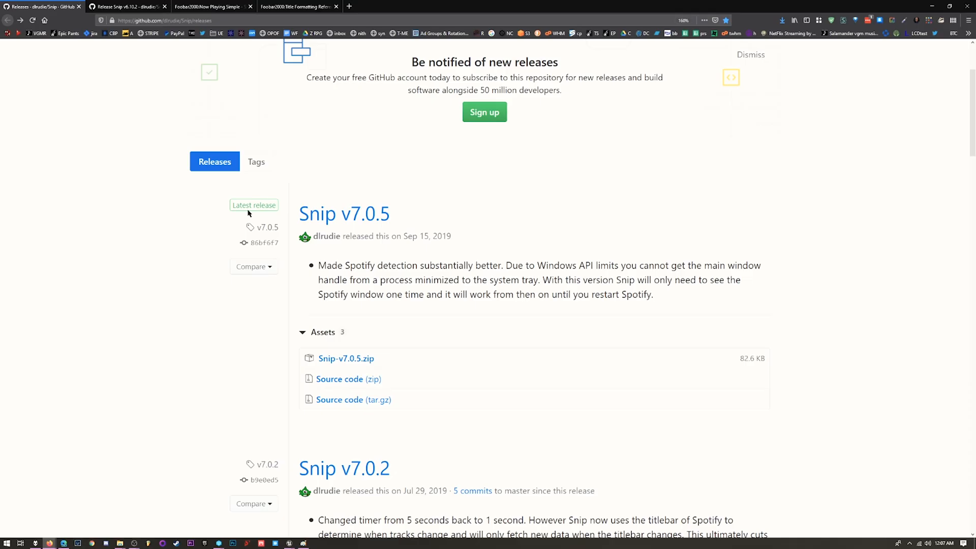
# Scroll the Snip releases back to v6.10.2, then view the Now Playing Simple plugin page.
pyautogui.scroll(-3)
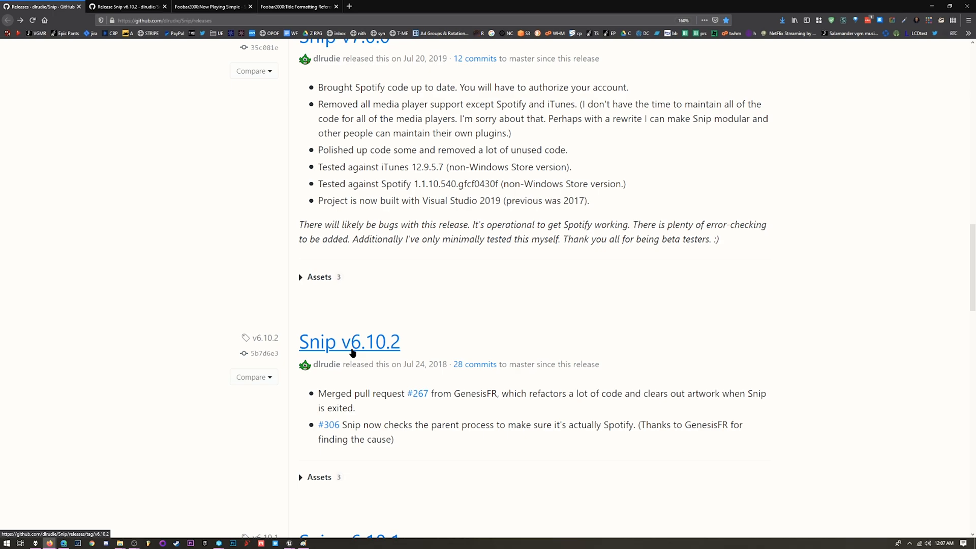
pyautogui.moveTo(361, 347)
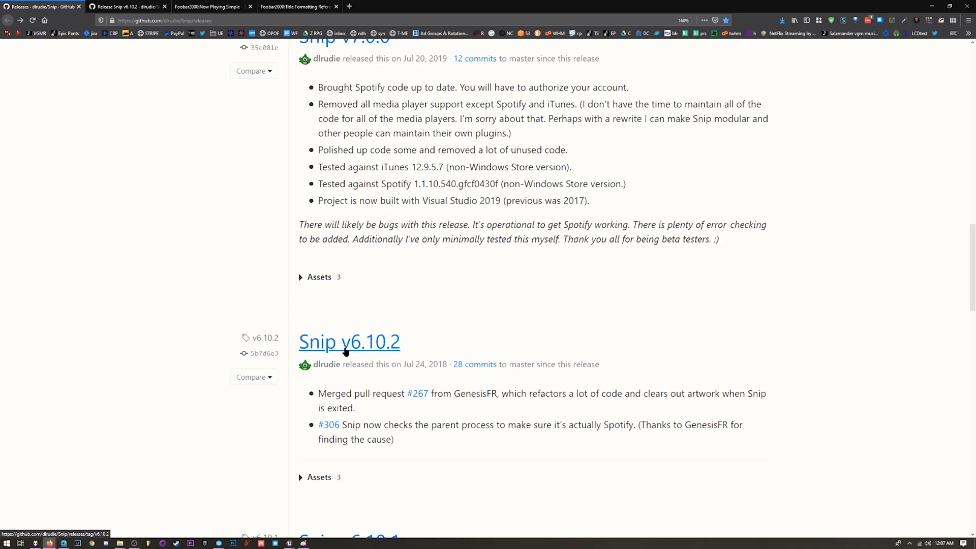
pyautogui.click(210, 6)
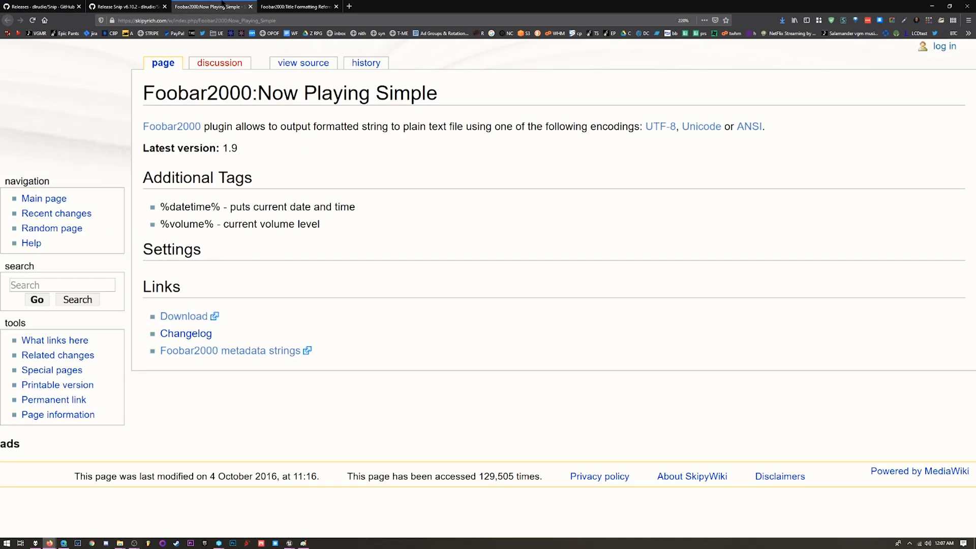
pyautogui.moveTo(311, 121)
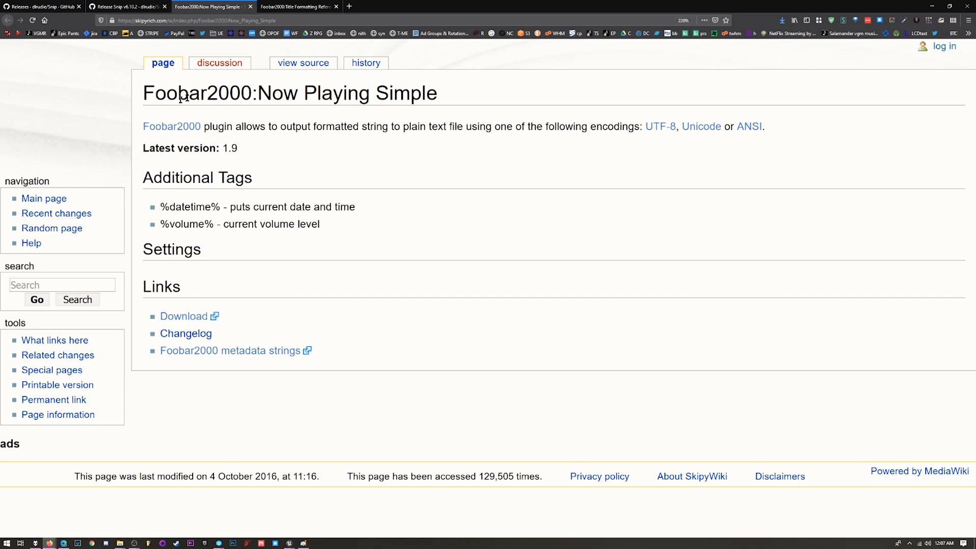
pyautogui.moveTo(158, 212)
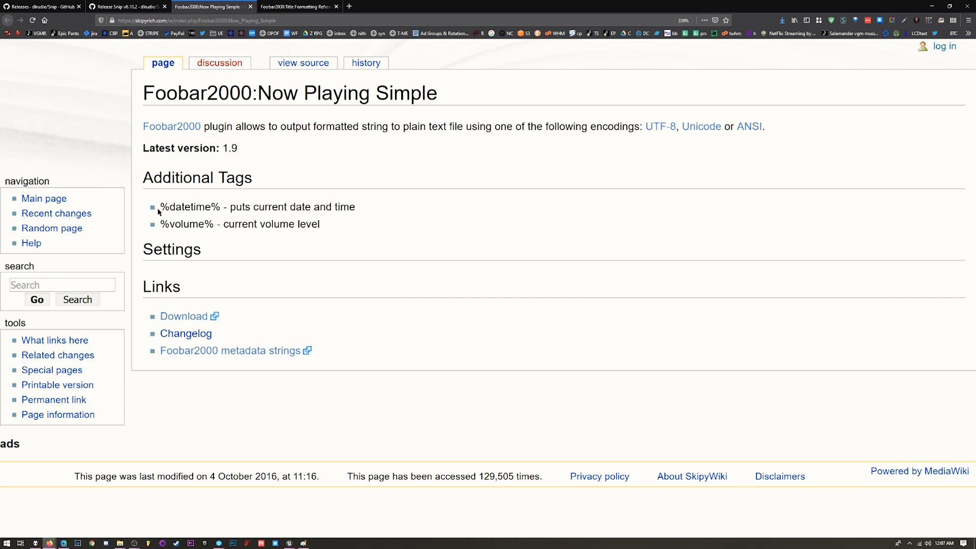
pyautogui.moveTo(183, 316)
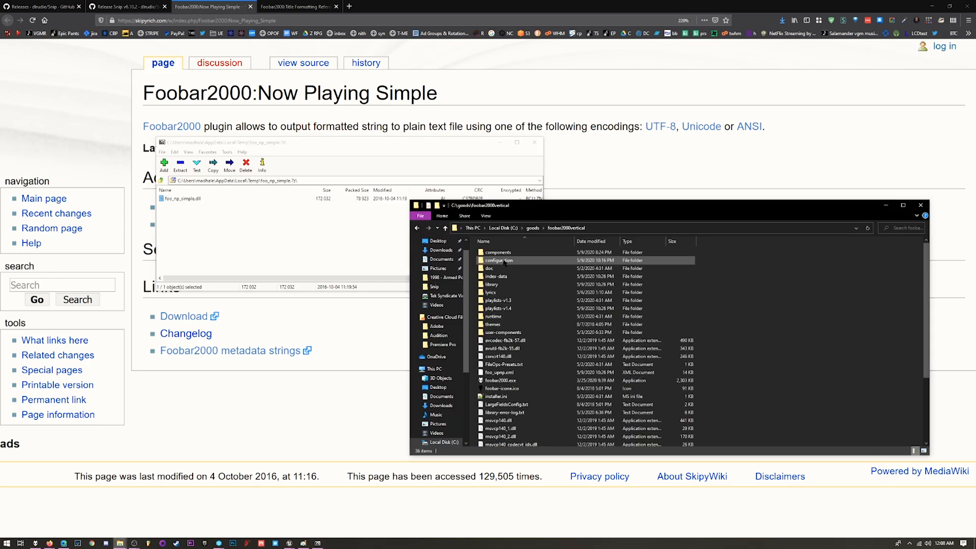
# Open the components folder inside the foobar2000vertical installation.
pyautogui.click(498, 252)
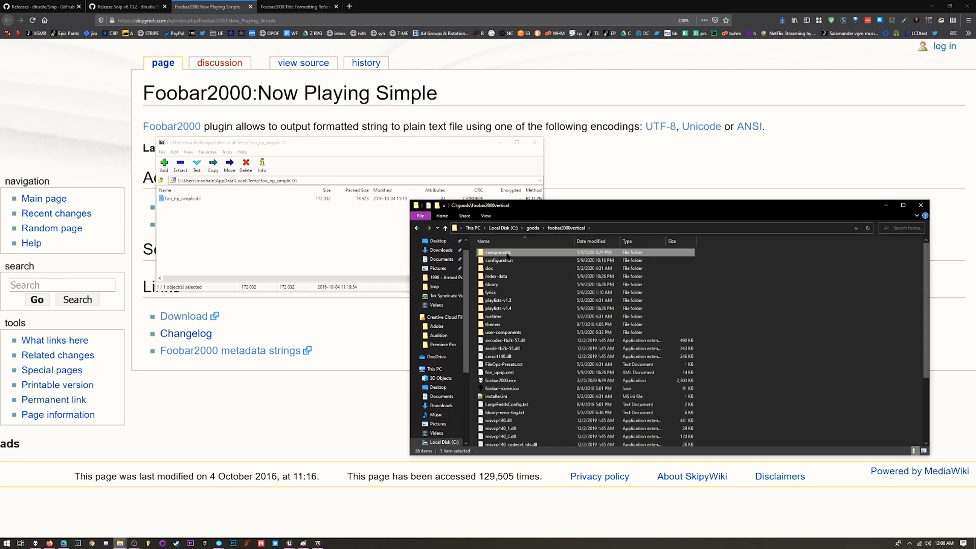
pyautogui.doubleClick(496, 253)
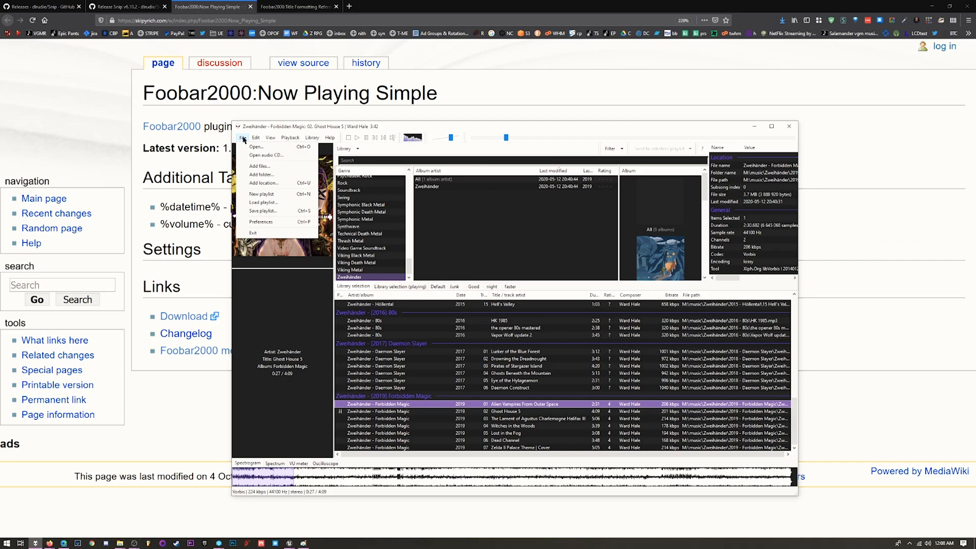
# In Preferences, confirm Now Playing Simple under Installed components and open its Tools settings page.
pyautogui.click(261, 222)
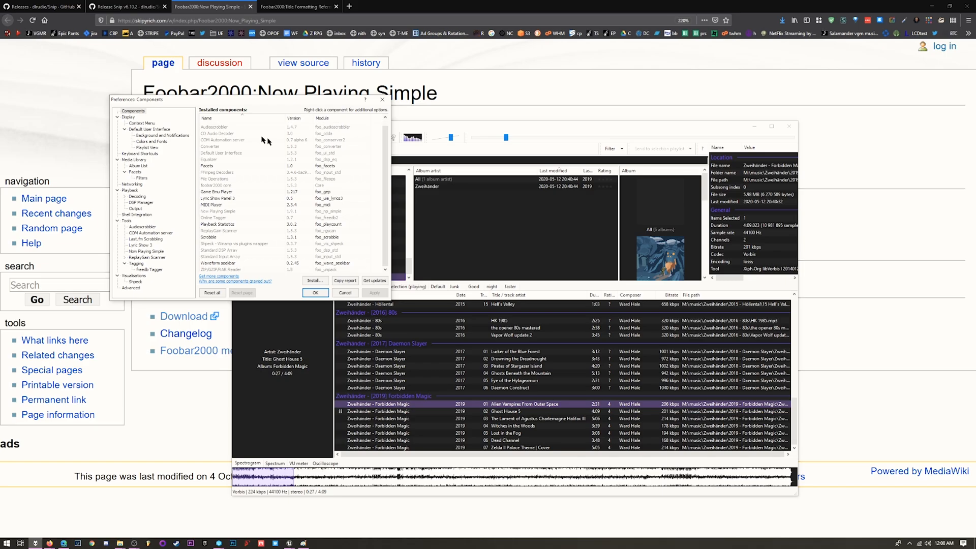
pyautogui.moveTo(218, 172)
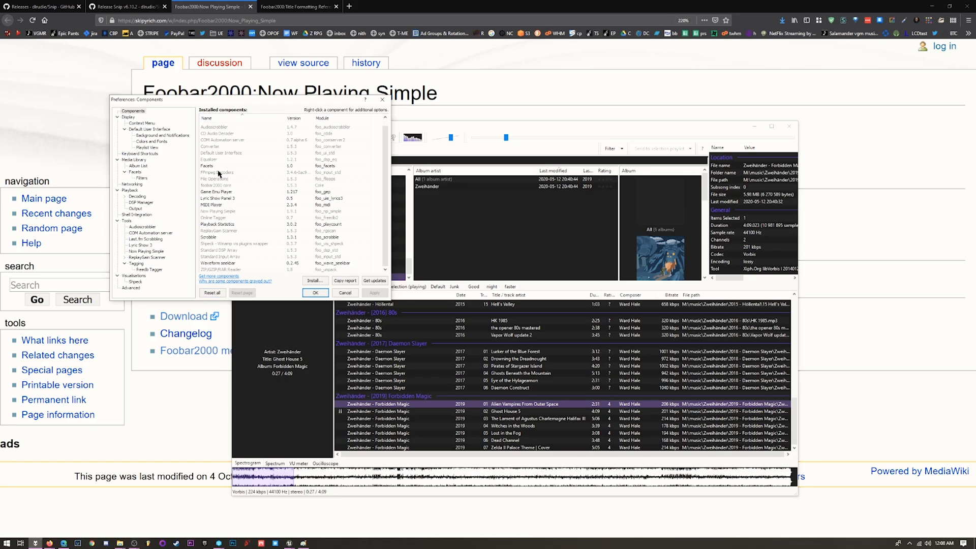
pyautogui.moveTo(218, 175)
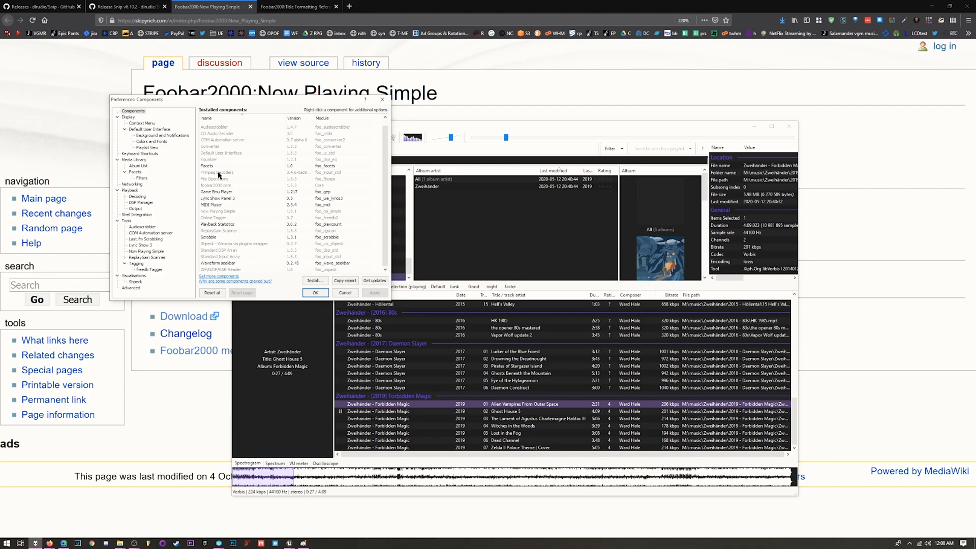
pyautogui.click(224, 211)
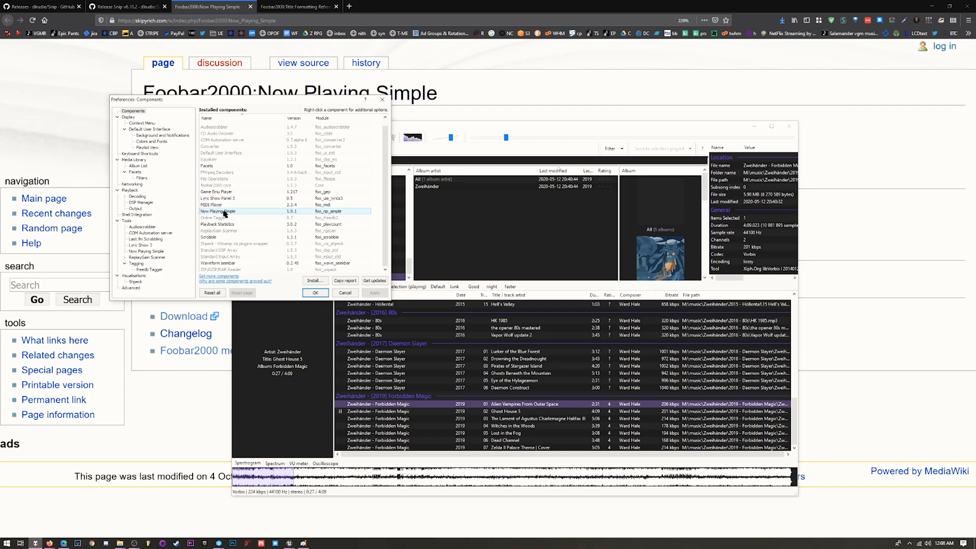
pyautogui.moveTo(238, 217)
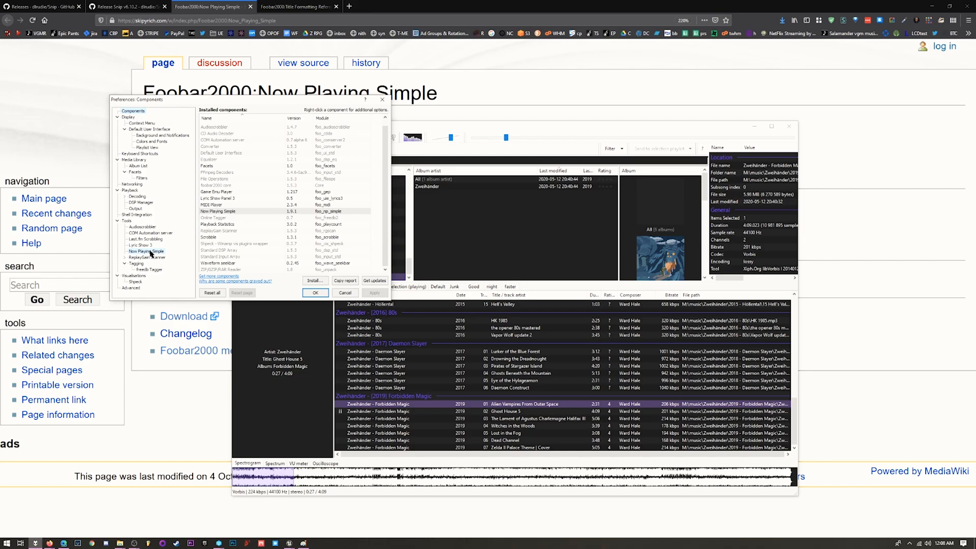
pyautogui.click(147, 251)
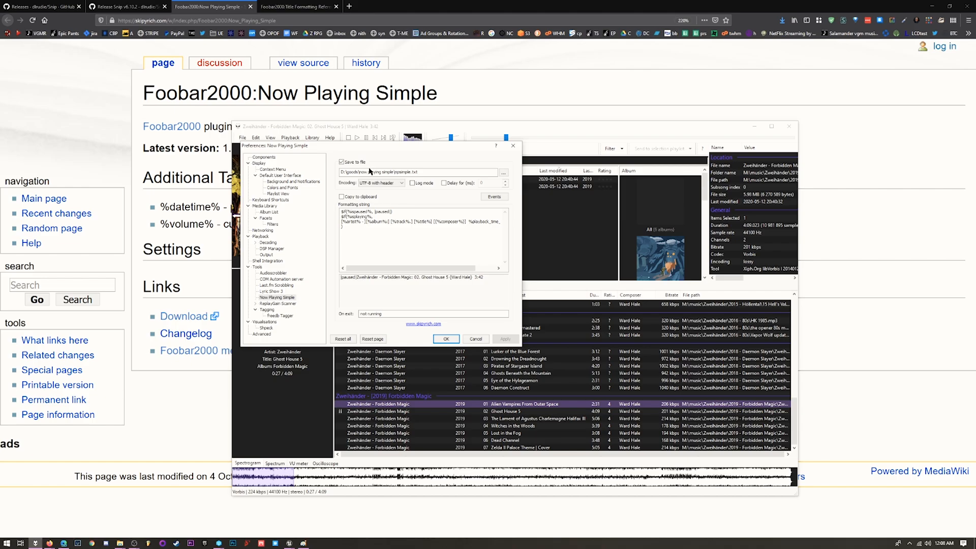
# Point the output to a new npsimple.txt document and examine the $if formatting string.
pyautogui.doubleClick(403, 173)
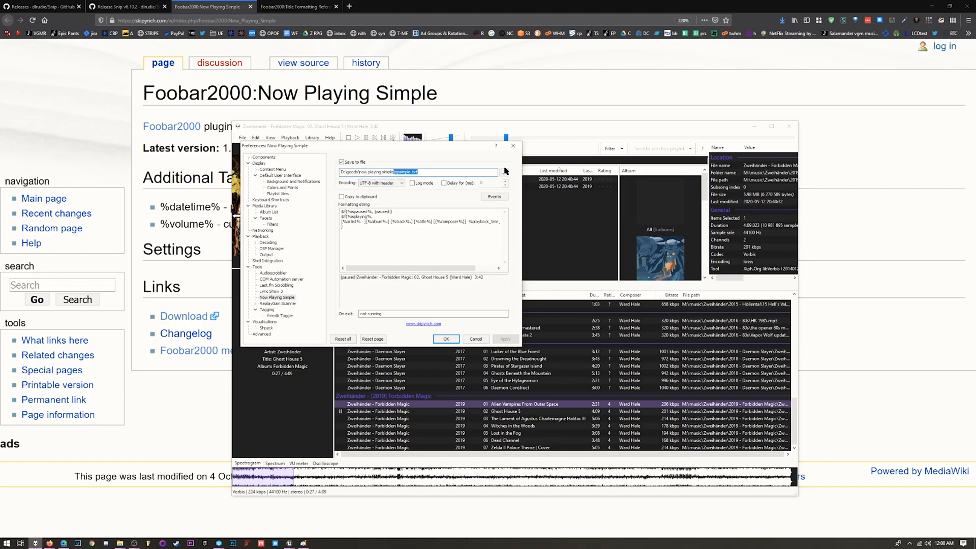
pyautogui.click(505, 173)
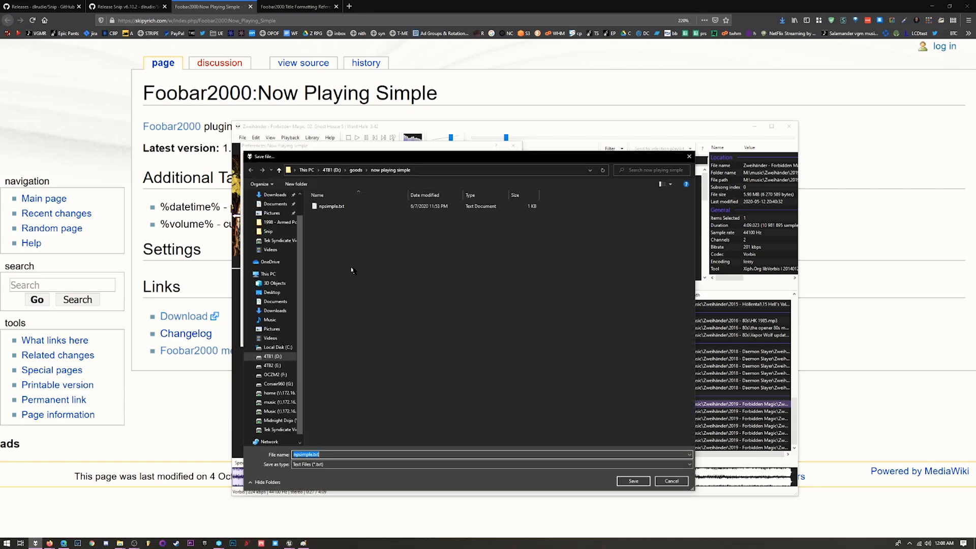
pyautogui.moveTo(329, 317)
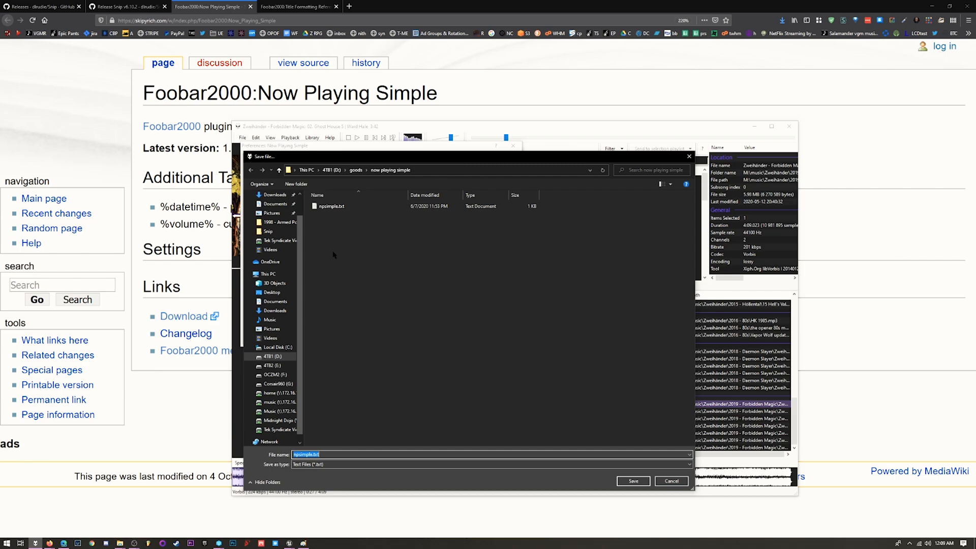
pyautogui.rightClick(333, 255)
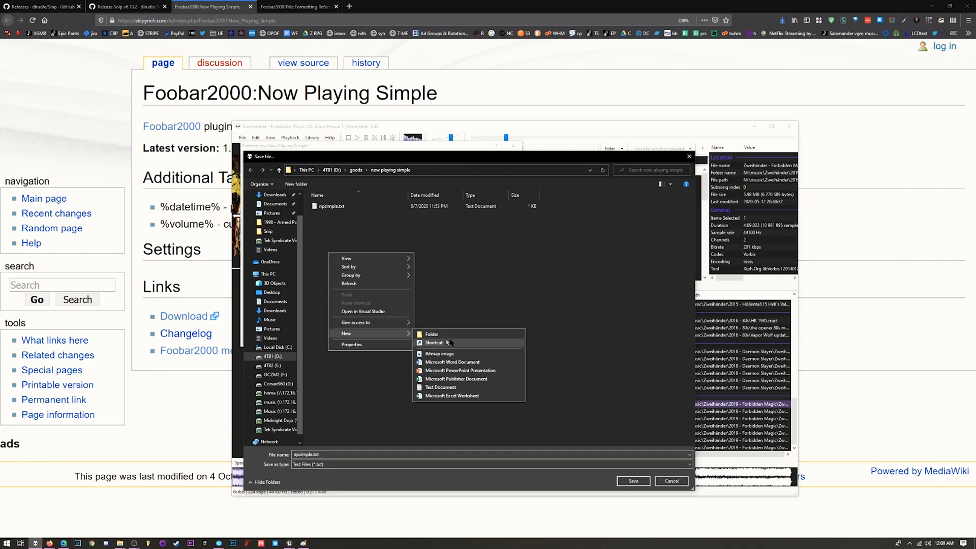
pyautogui.moveTo(441, 387)
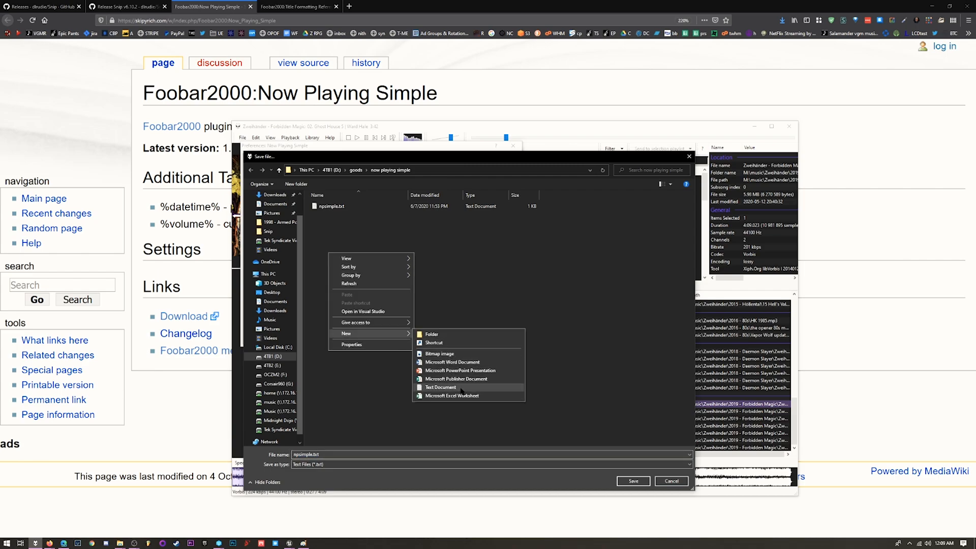
pyautogui.click(671, 481)
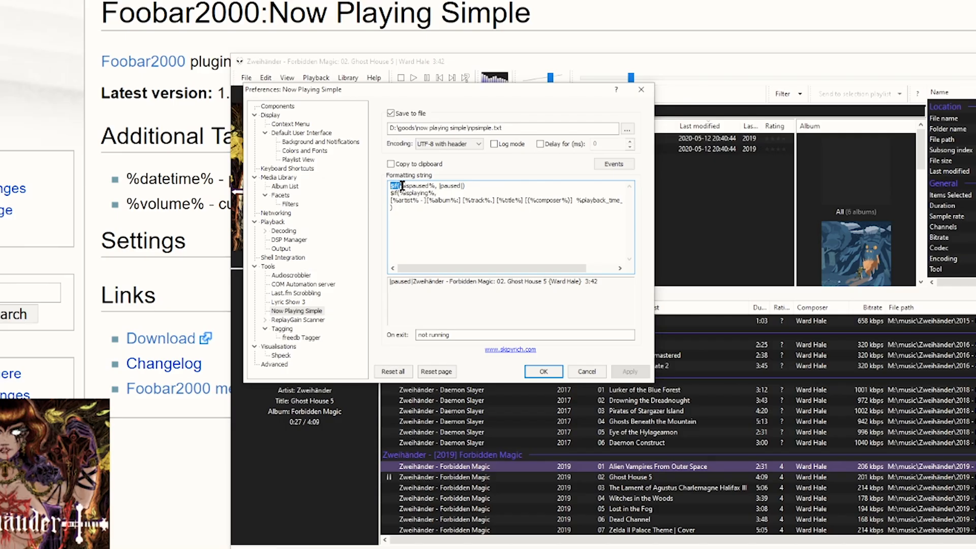
pyautogui.doubleClick(408, 186)
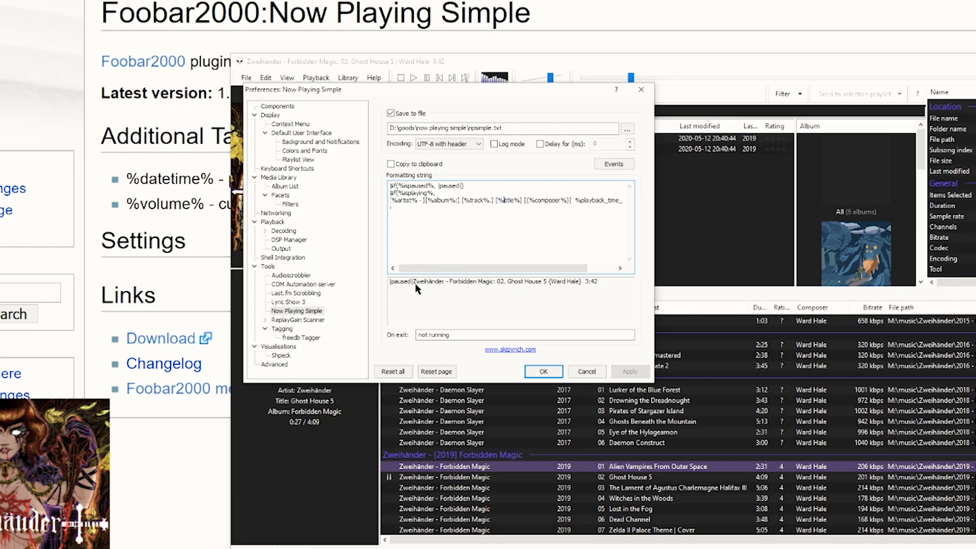
pyautogui.moveTo(411, 288)
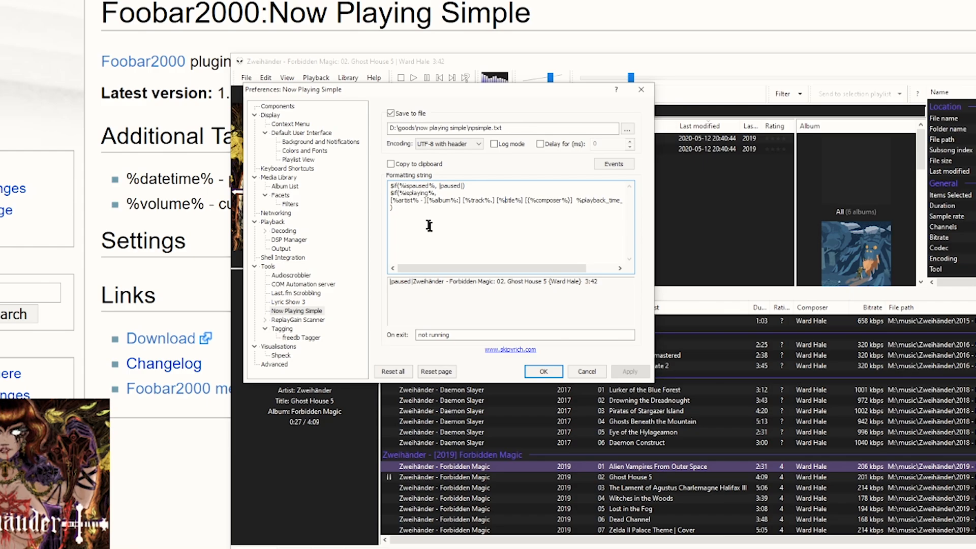
pyautogui.moveTo(541, 202)
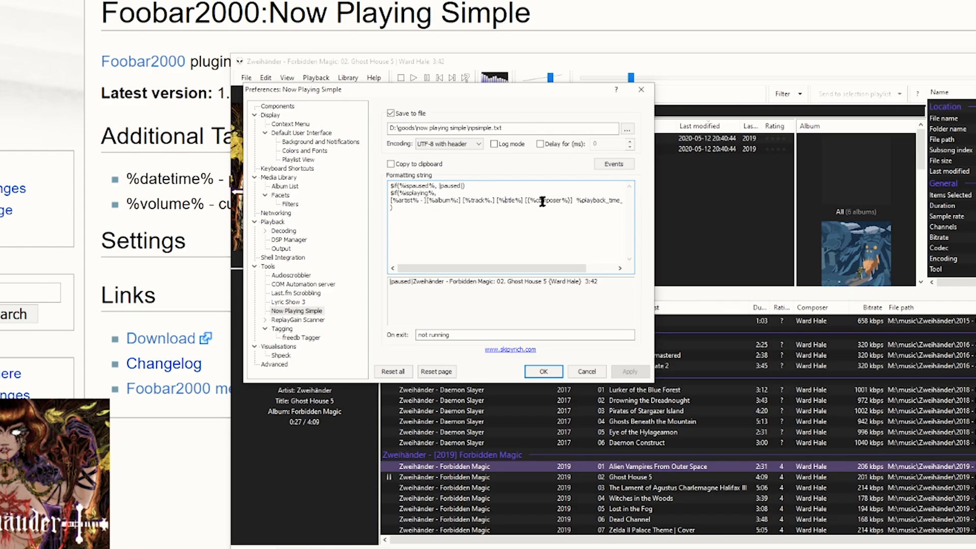
pyautogui.moveTo(569, 288)
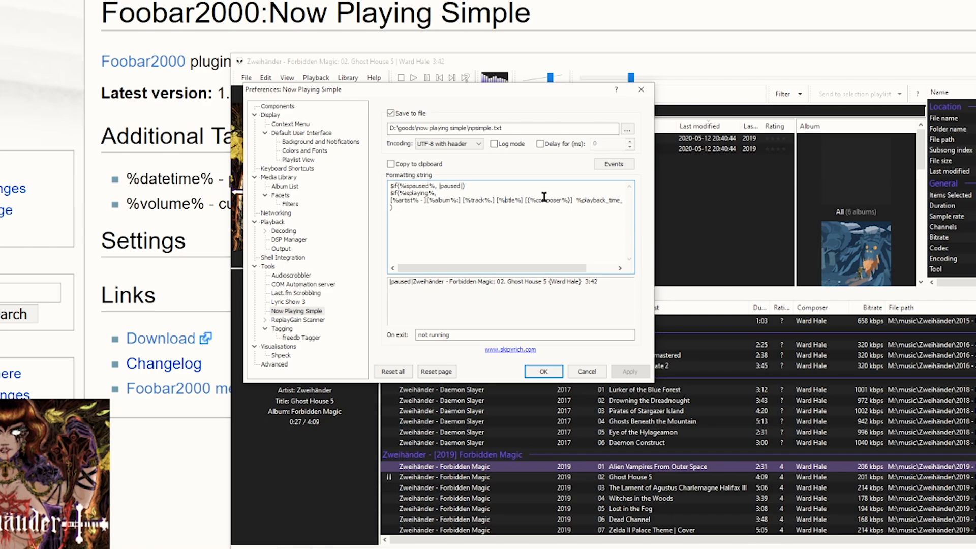
pyautogui.moveTo(559, 280)
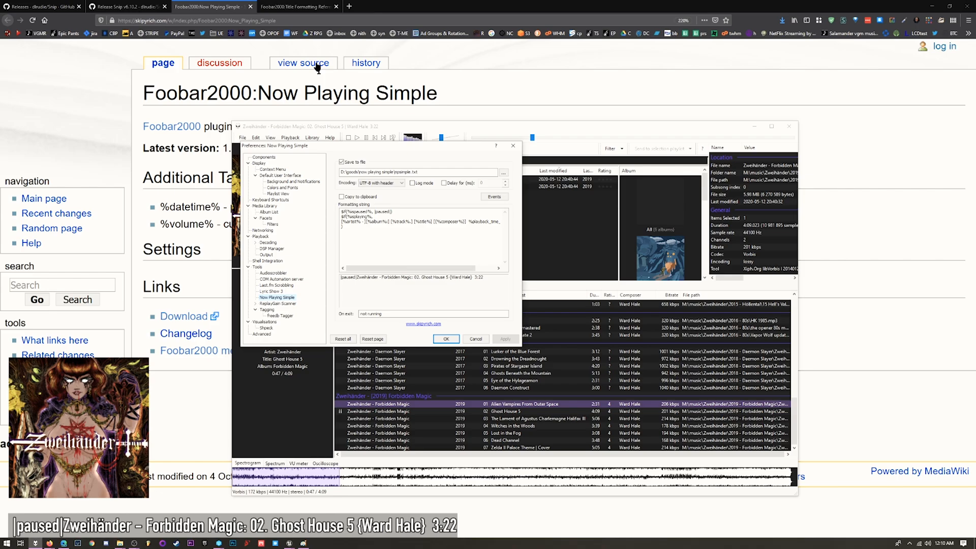
# Scroll the Title Formatting Reference down to technical information fields like %codec%.
pyautogui.click(299, 7)
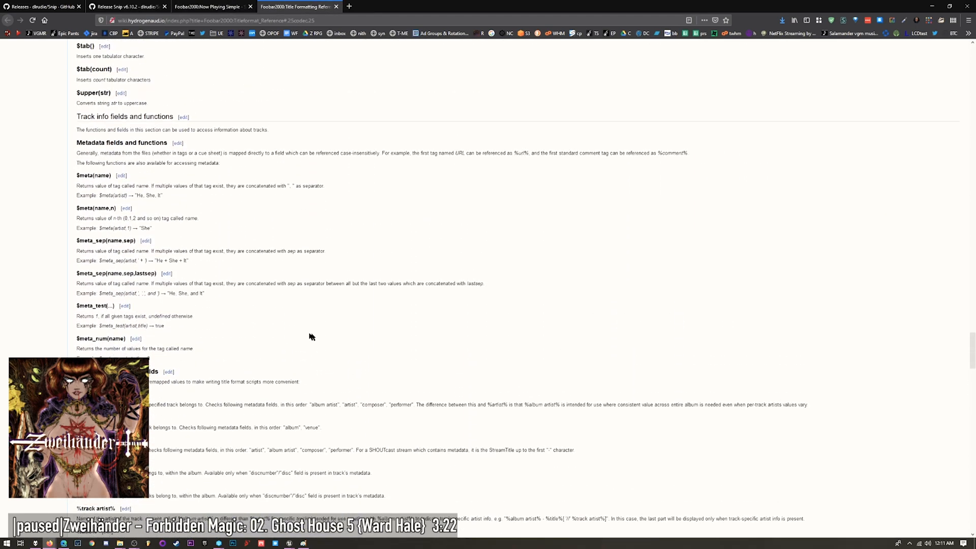
pyautogui.scroll(3)
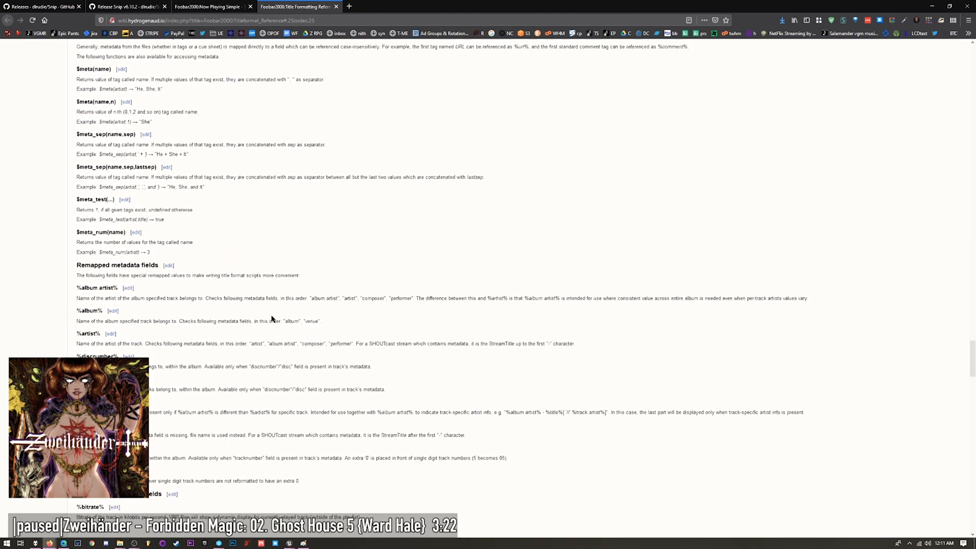
pyautogui.scroll(-3)
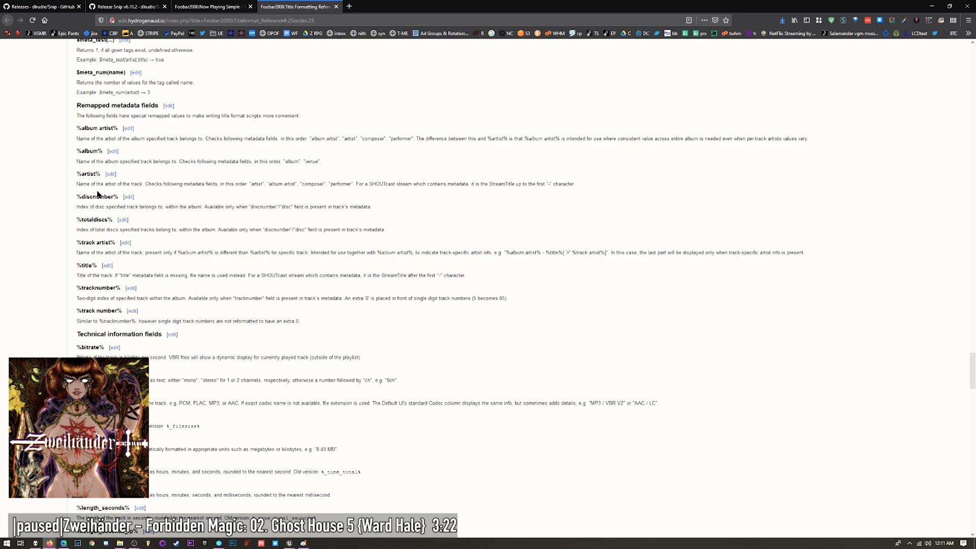
pyautogui.moveTo(92, 243)
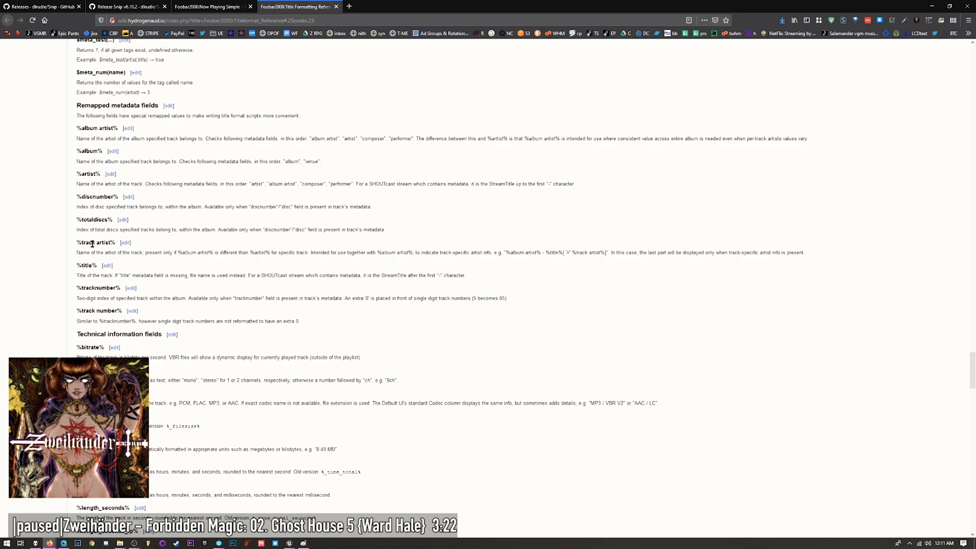
pyautogui.scroll(-3)
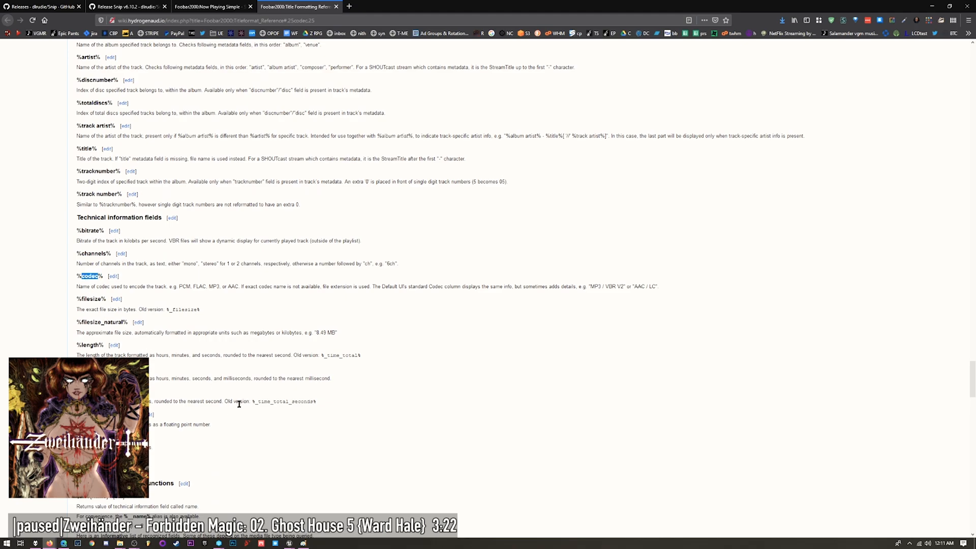
pyautogui.moveTo(241, 385)
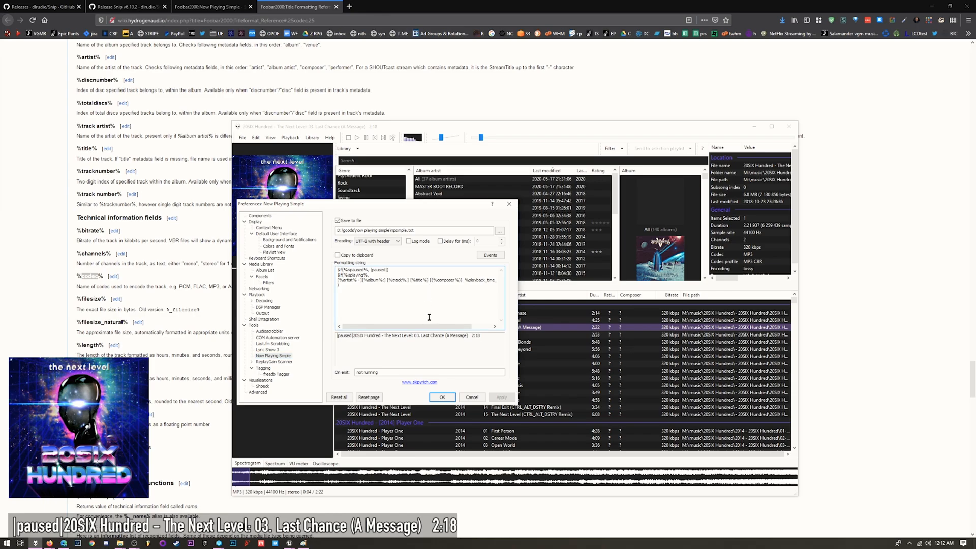
pyautogui.moveTo(465, 339)
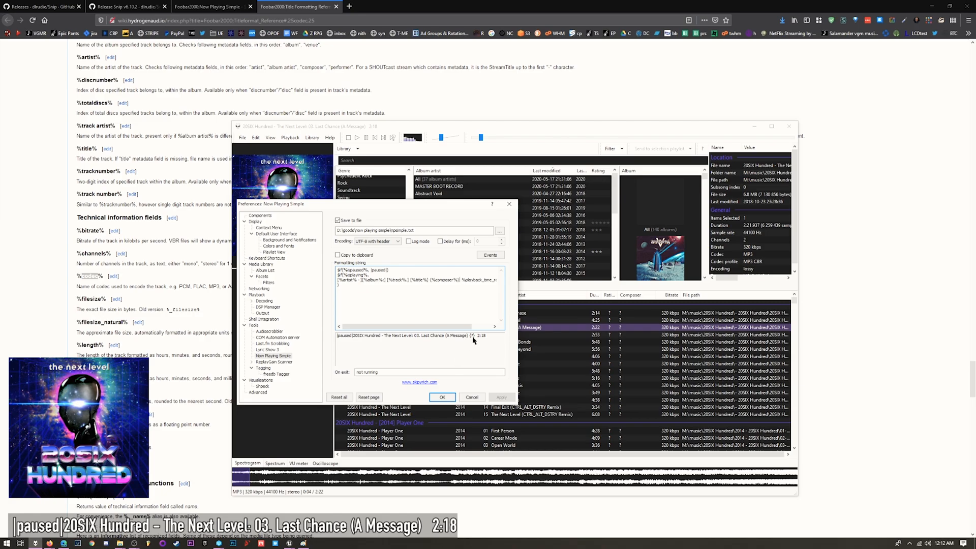
pyautogui.moveTo(464, 342)
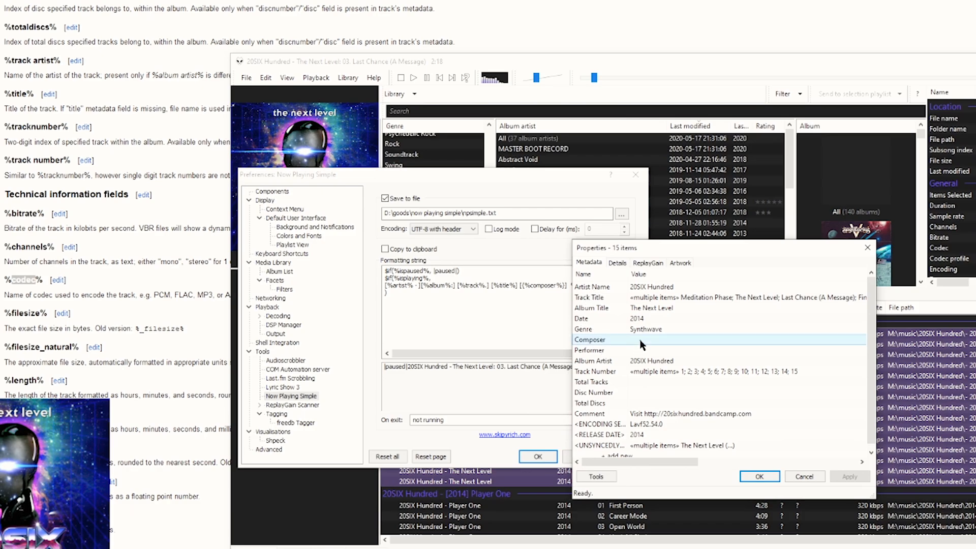
# Inspect the album's Properties metadata, checking fields such as Composer.
pyautogui.doubleClick(651, 340)
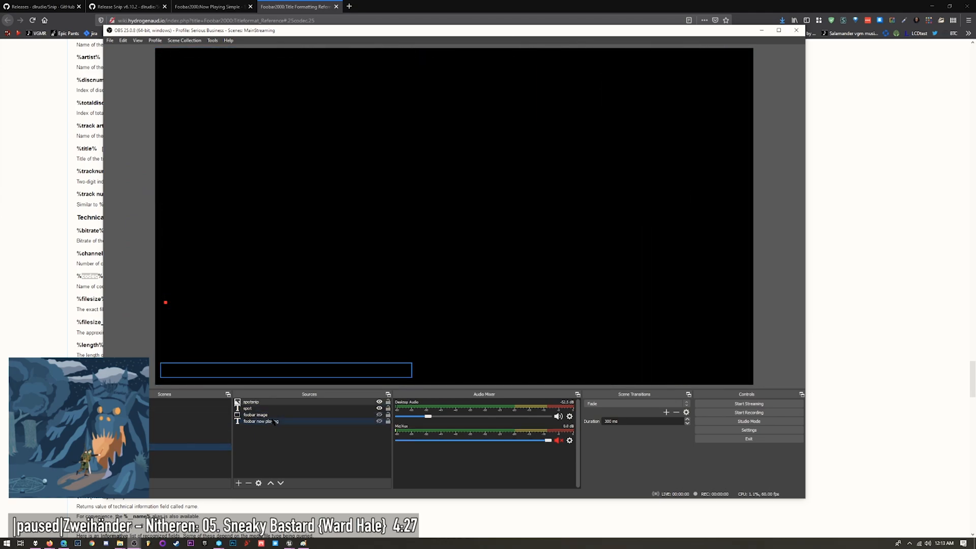
# Set the 'foobar now playing' text source to read from npsimple.txt.
pyautogui.click(260, 421)
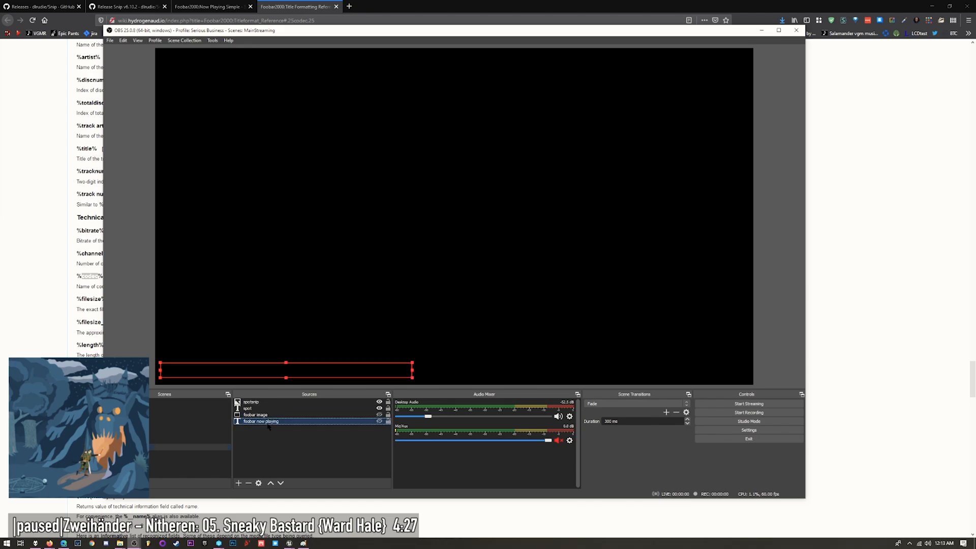
pyautogui.doubleClick(260, 422)
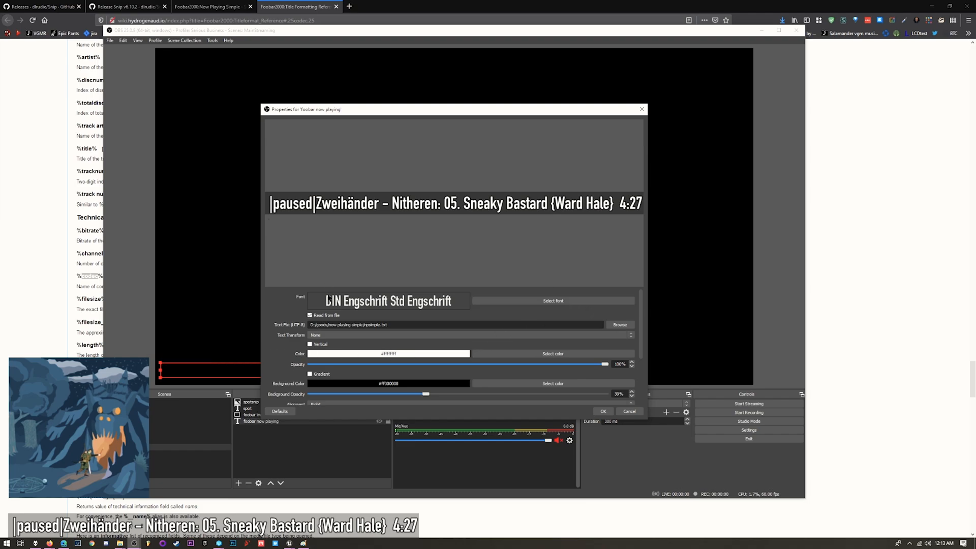
pyautogui.moveTo(624, 316)
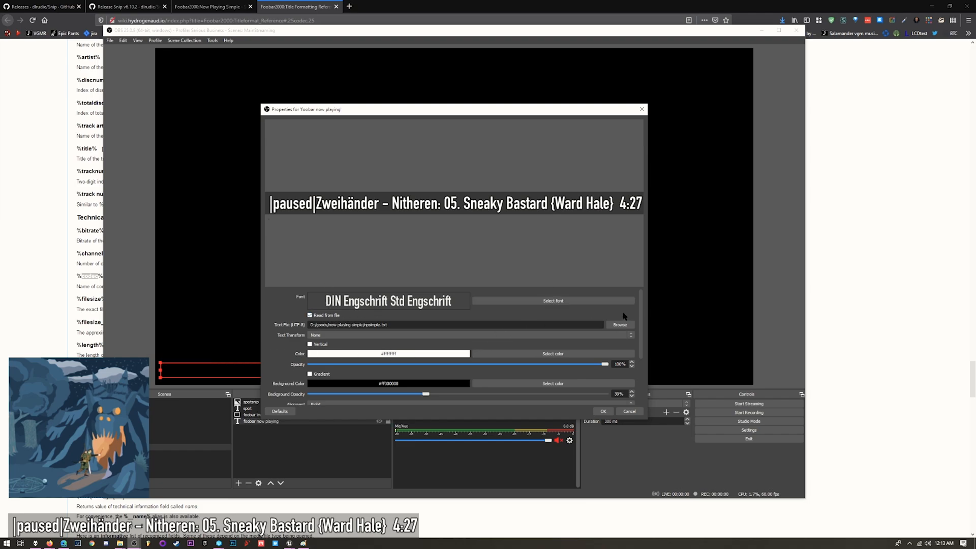
pyautogui.click(619, 325)
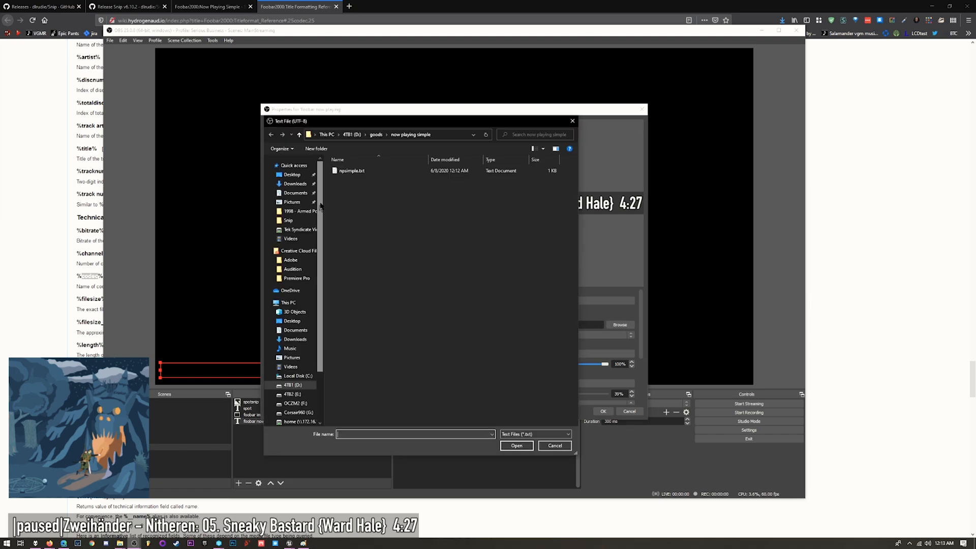
pyautogui.click(352, 171)
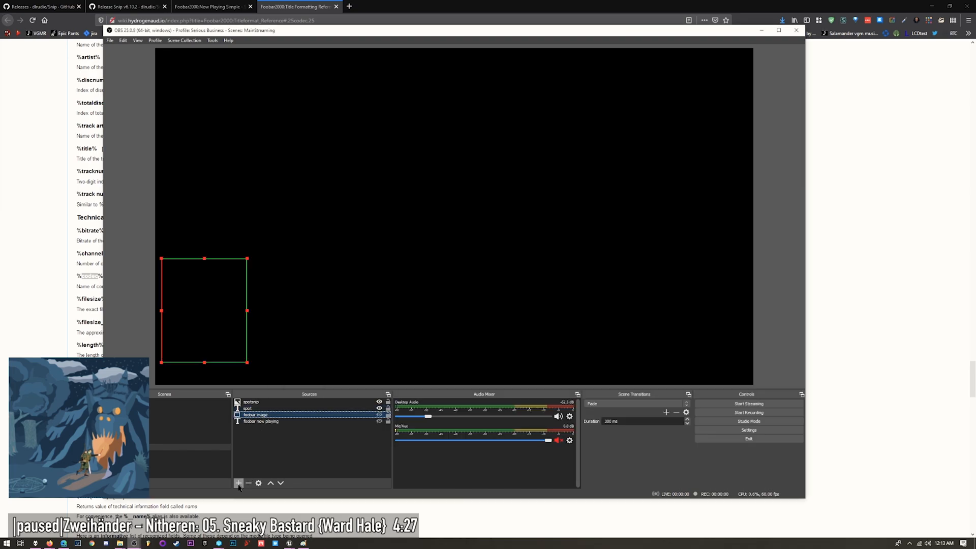
# Add a foobar2000.exe Window Capture, crop it to the album art, and move it centre.
pyautogui.click(238, 483)
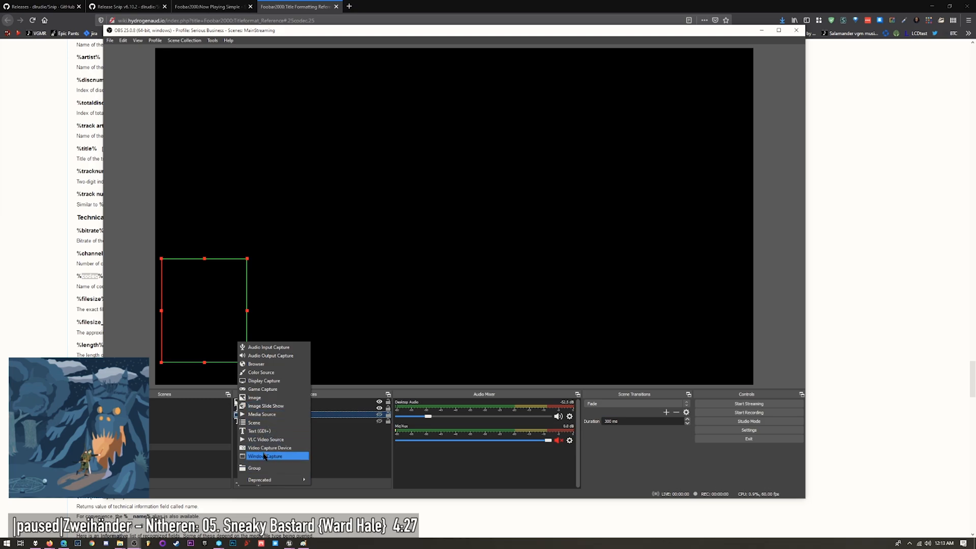
pyautogui.click(267, 456)
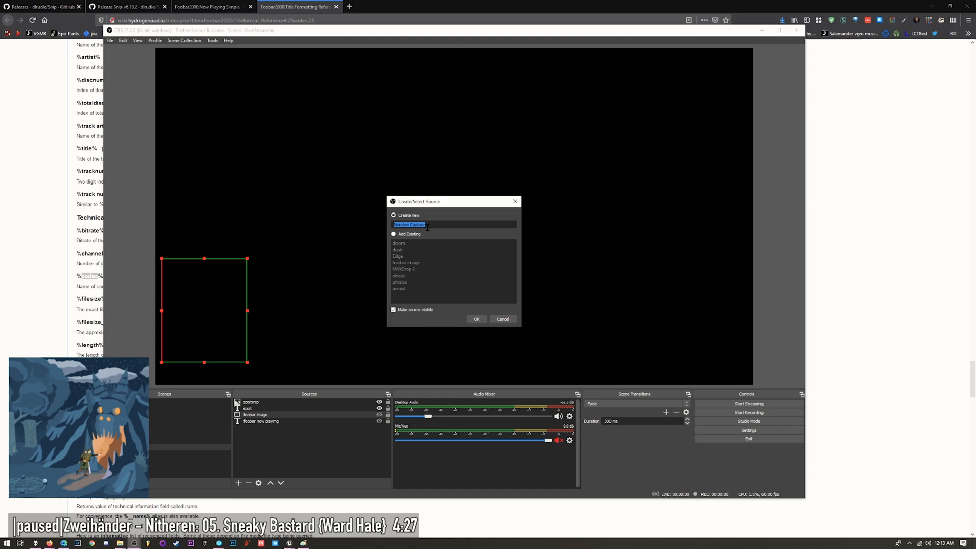
pyautogui.click(476, 319)
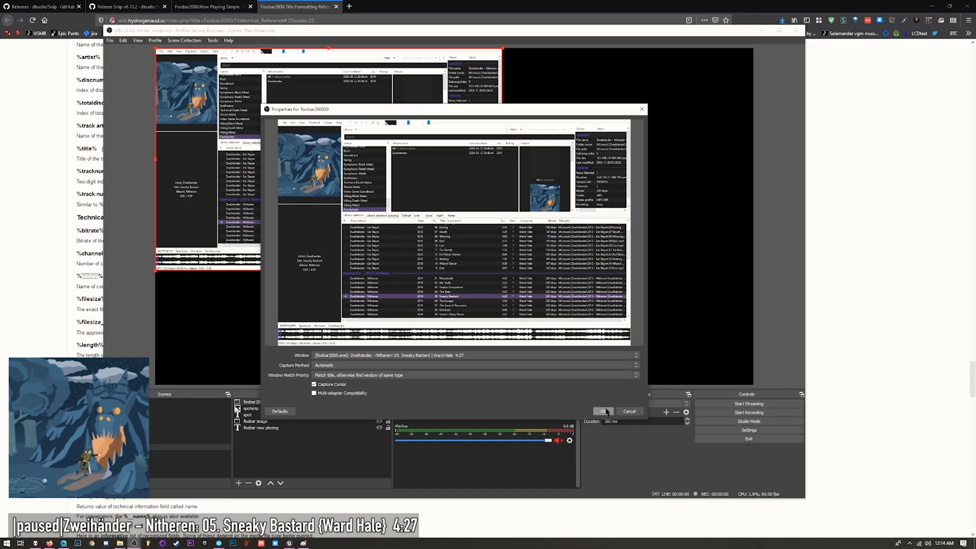
pyautogui.click(603, 412)
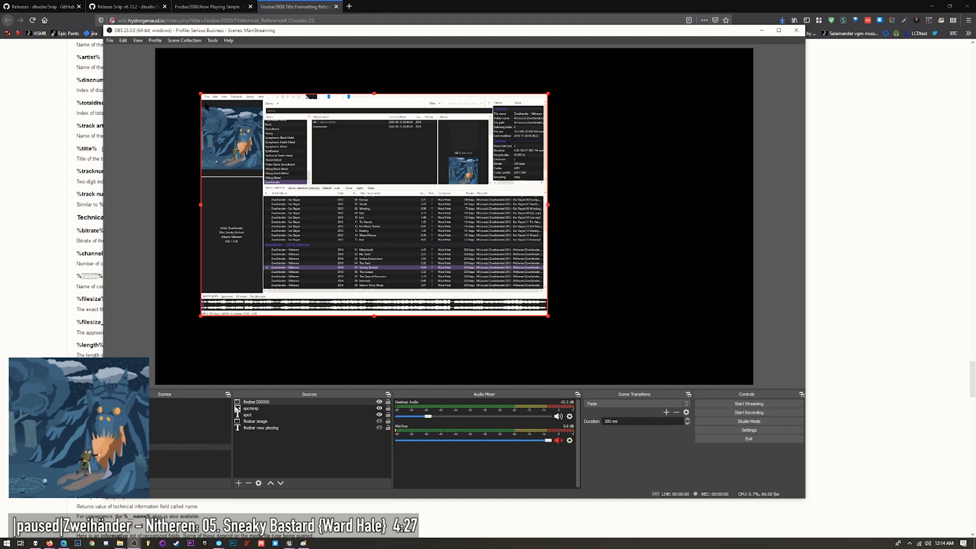
pyautogui.moveTo(238, 179)
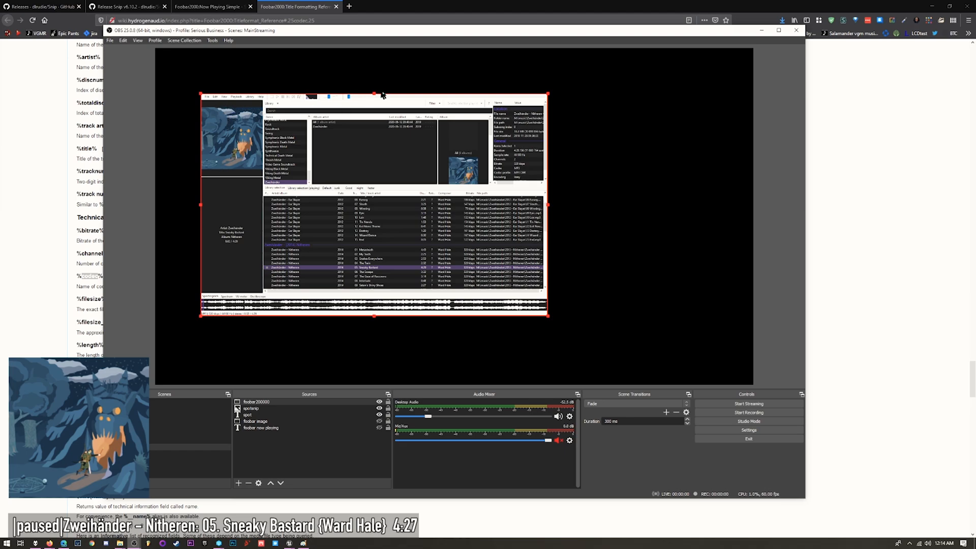
pyautogui.moveTo(222, 161)
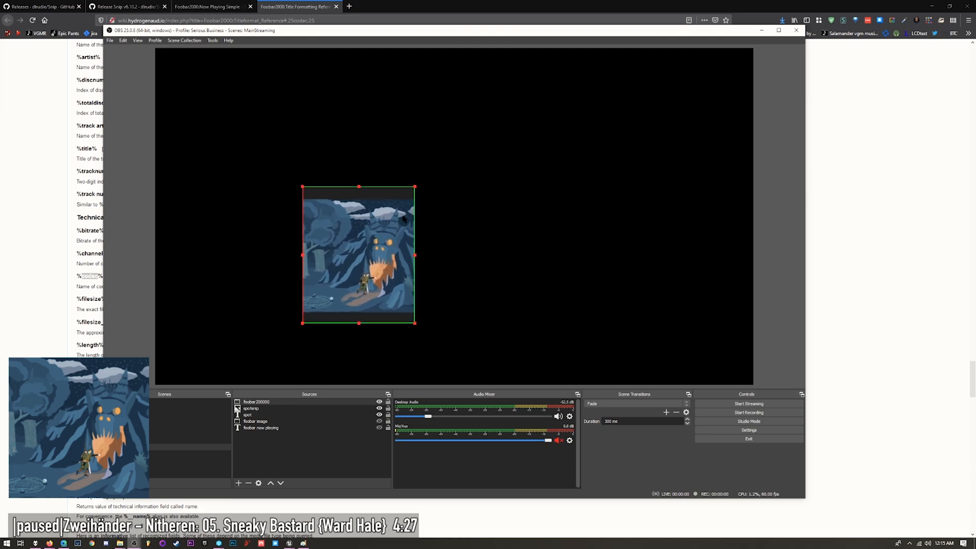
pyautogui.moveTo(358, 254); pyautogui.dragTo(421, 178)
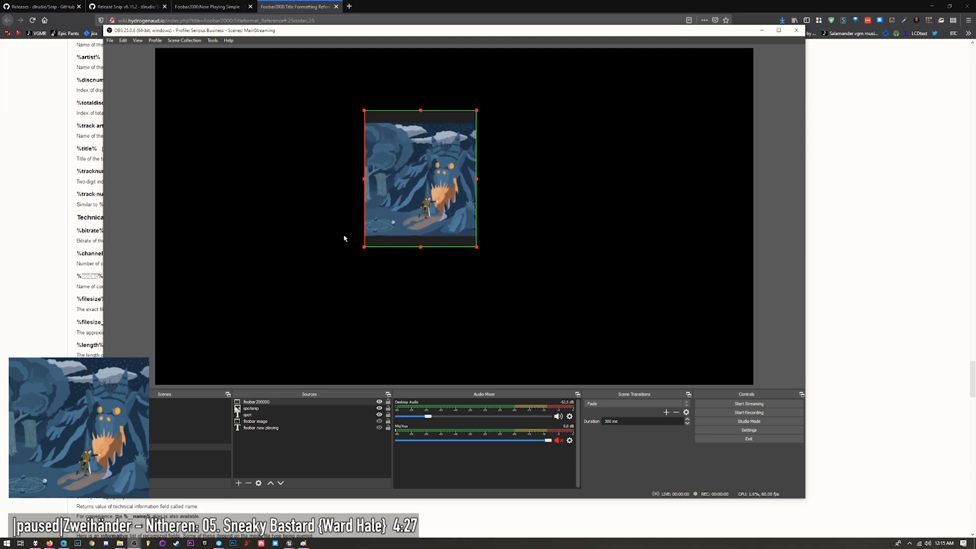
pyautogui.rightClick(255, 402)
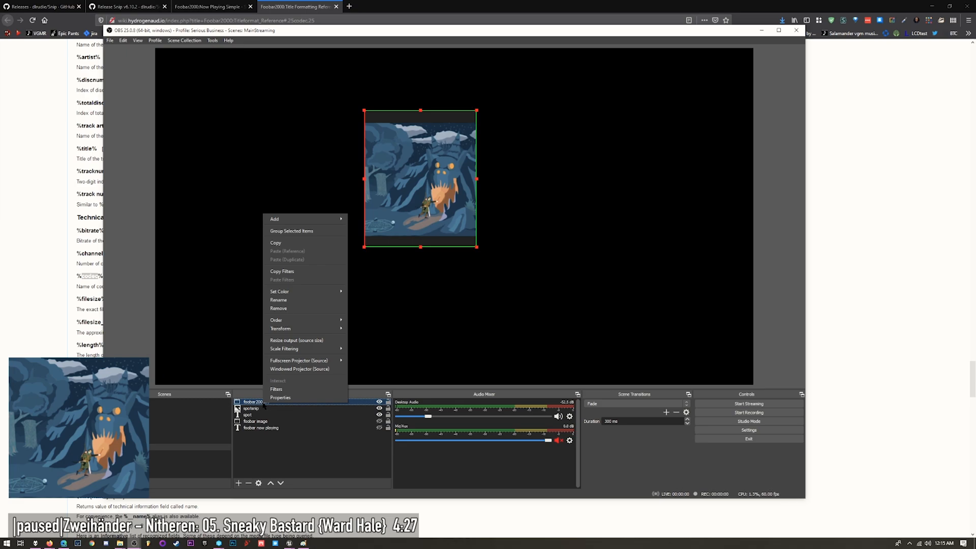
# Add a Color Key filter to the foobar2000 capture.
pyautogui.click(276, 389)
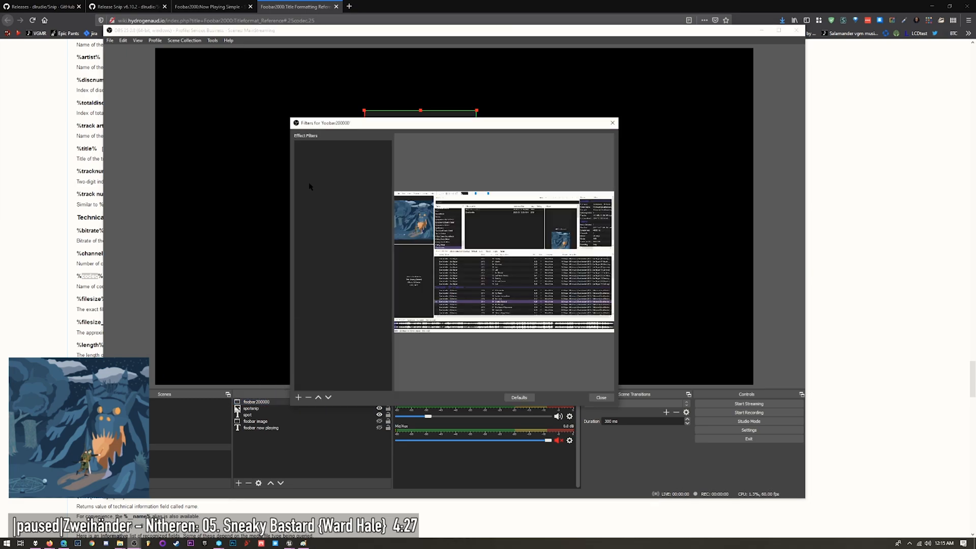
pyautogui.click(298, 397)
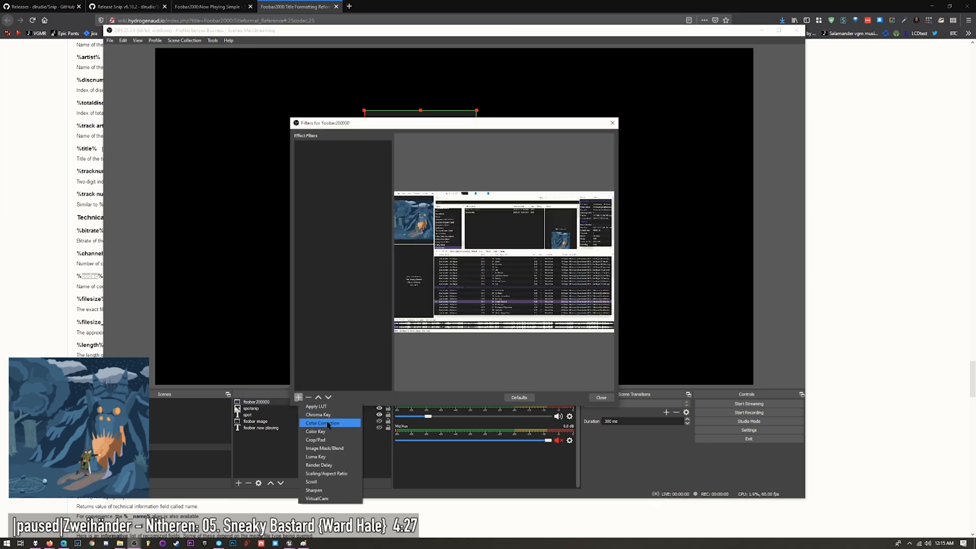
pyautogui.click(322, 424)
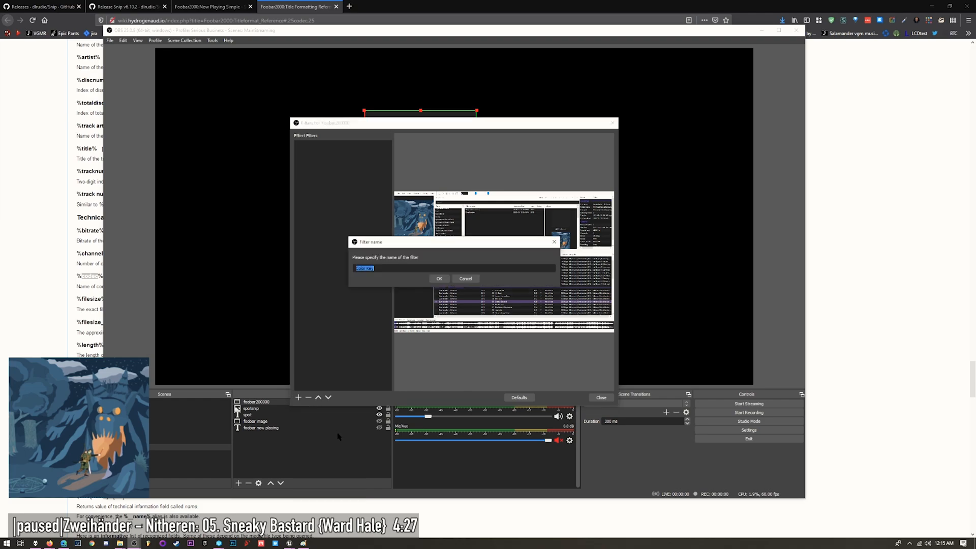
pyautogui.click(439, 278)
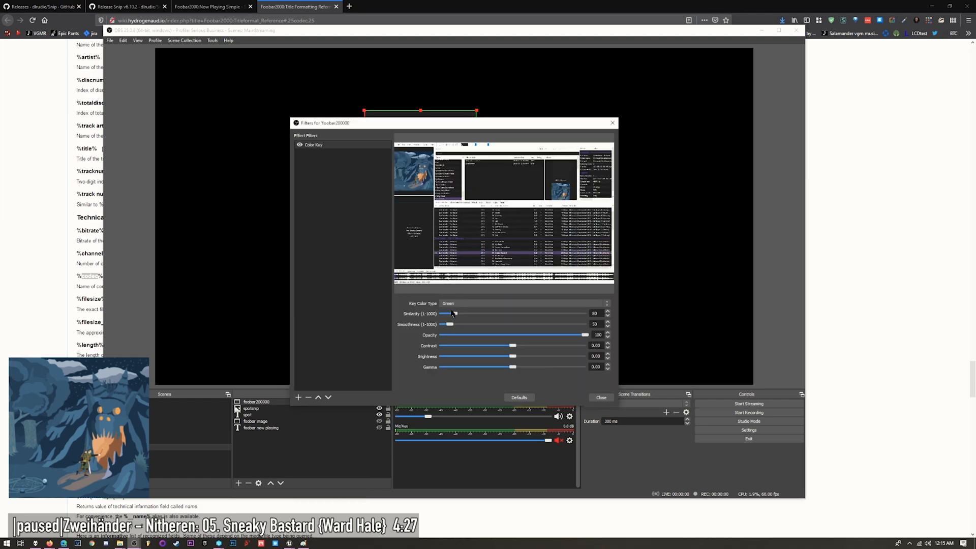
# Set the key colour to custom #191919, with similarity 34 and smoothness 12.
pyautogui.click(523, 303)
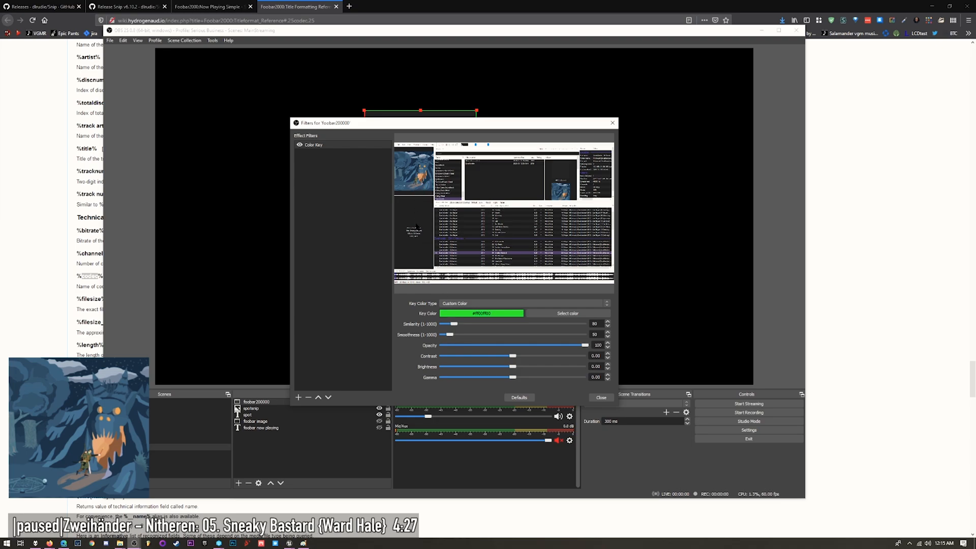
pyautogui.moveTo(417, 223)
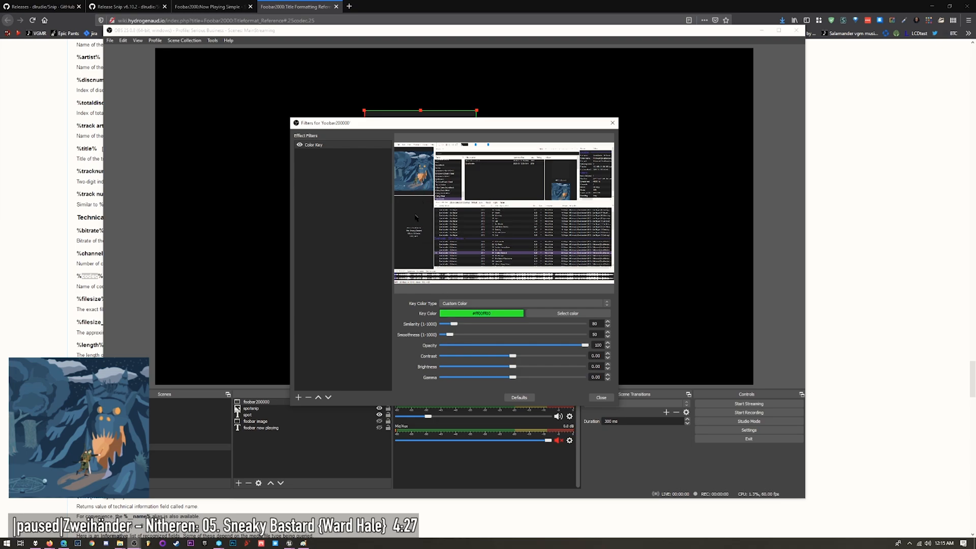
pyautogui.click(567, 313)
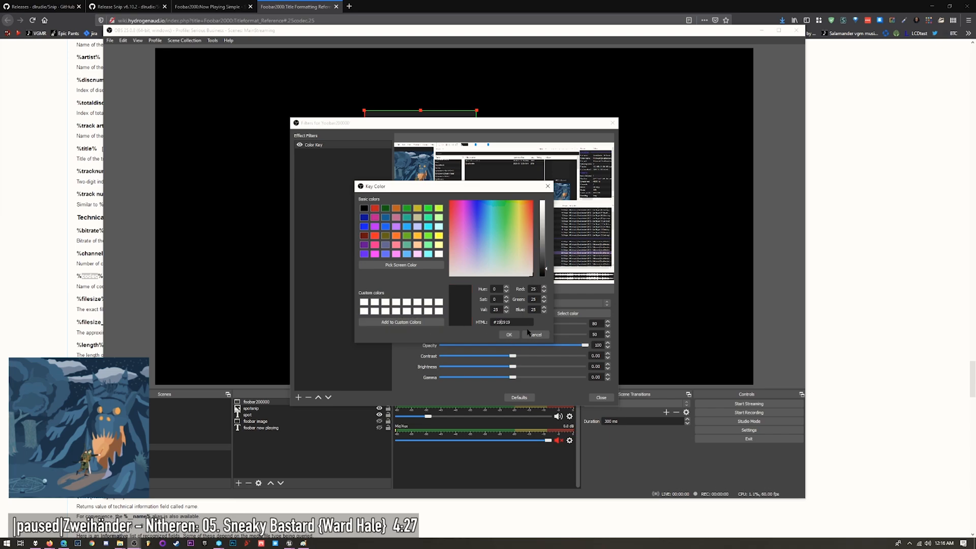
pyautogui.click(508, 334)
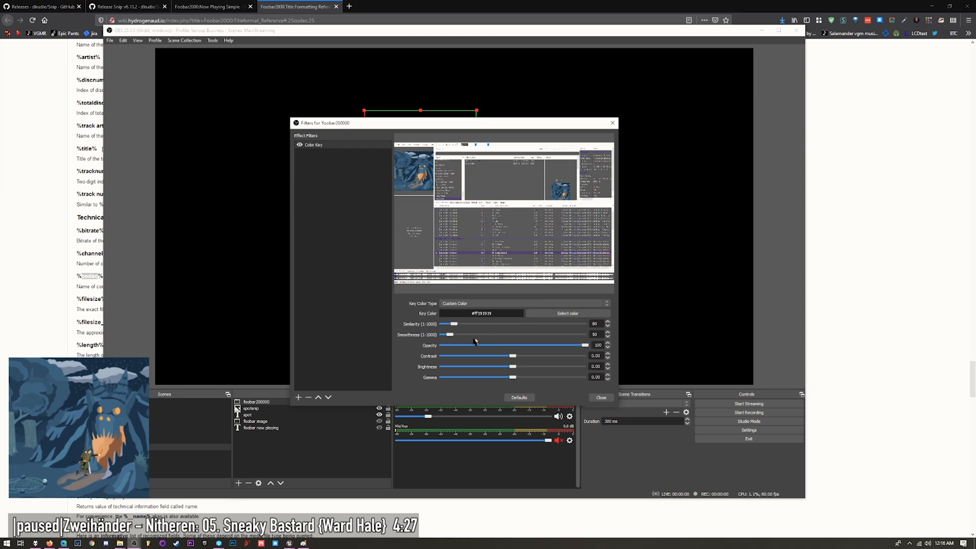
pyautogui.moveTo(449, 335); pyautogui.dragTo(442, 334)
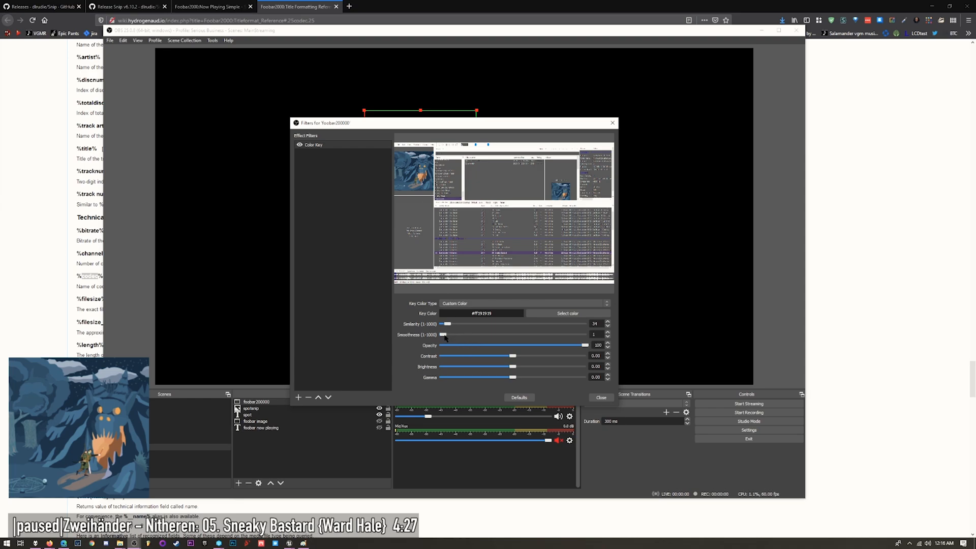
pyautogui.moveTo(443, 335); pyautogui.dragTo(444, 334)
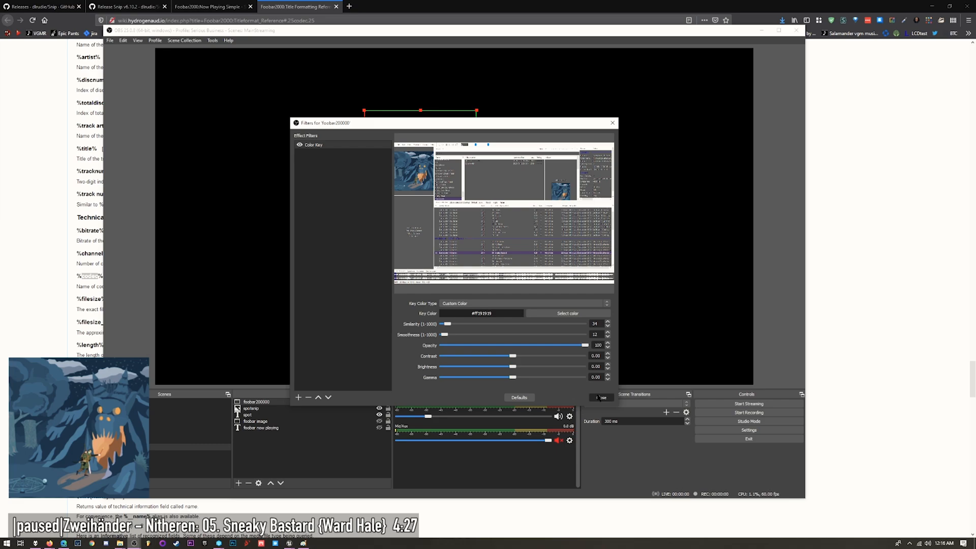
pyautogui.click(600, 398)
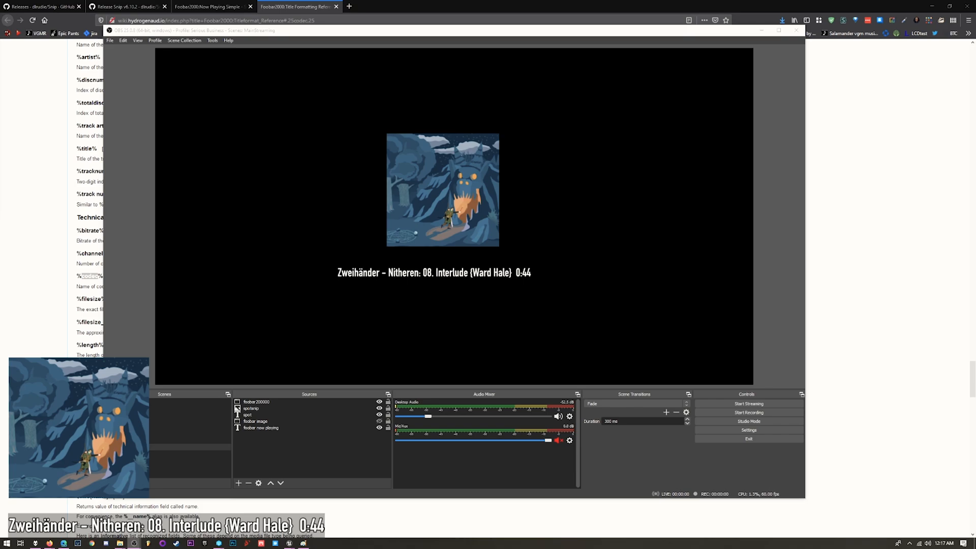
# Select the 'foobar now playing' text line to position it below the album art.
pyautogui.click(434, 273)
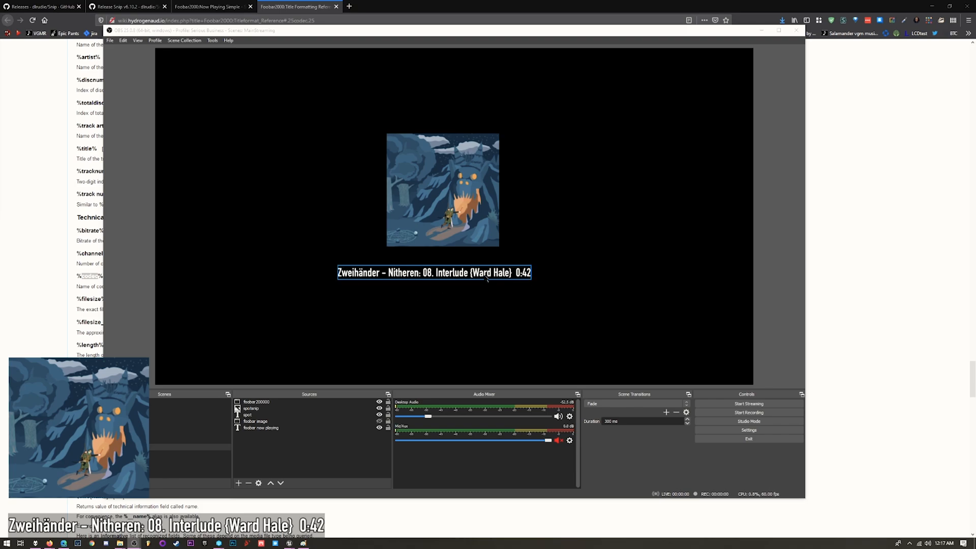